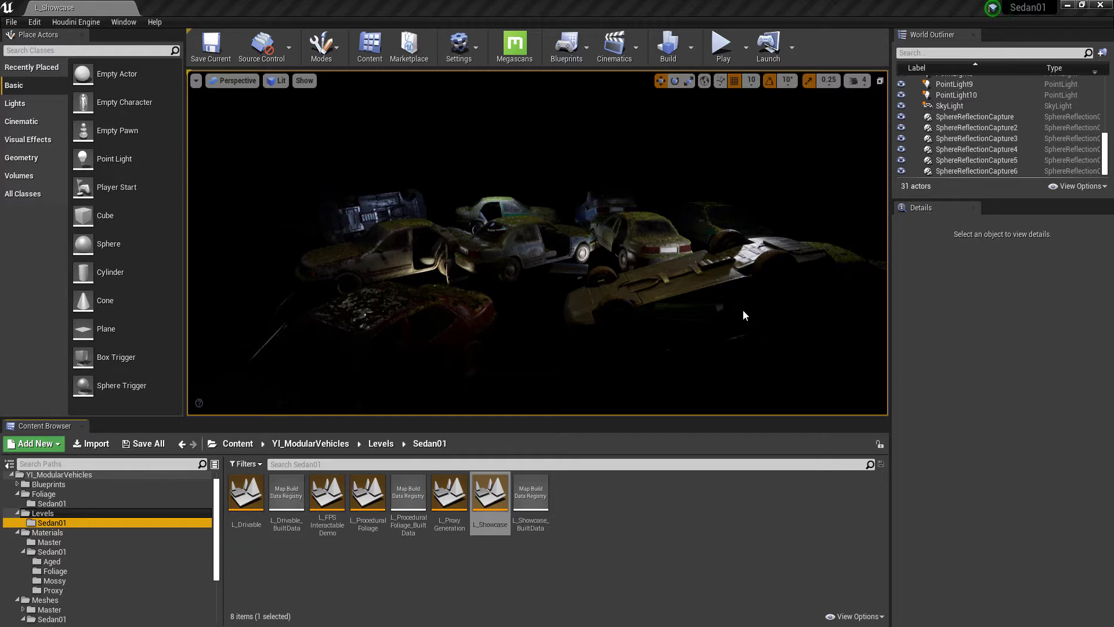
# - Select all twelve wrecked BP_Sedan actors in the junkyard showcase level
pyautogui.click(650, 326)
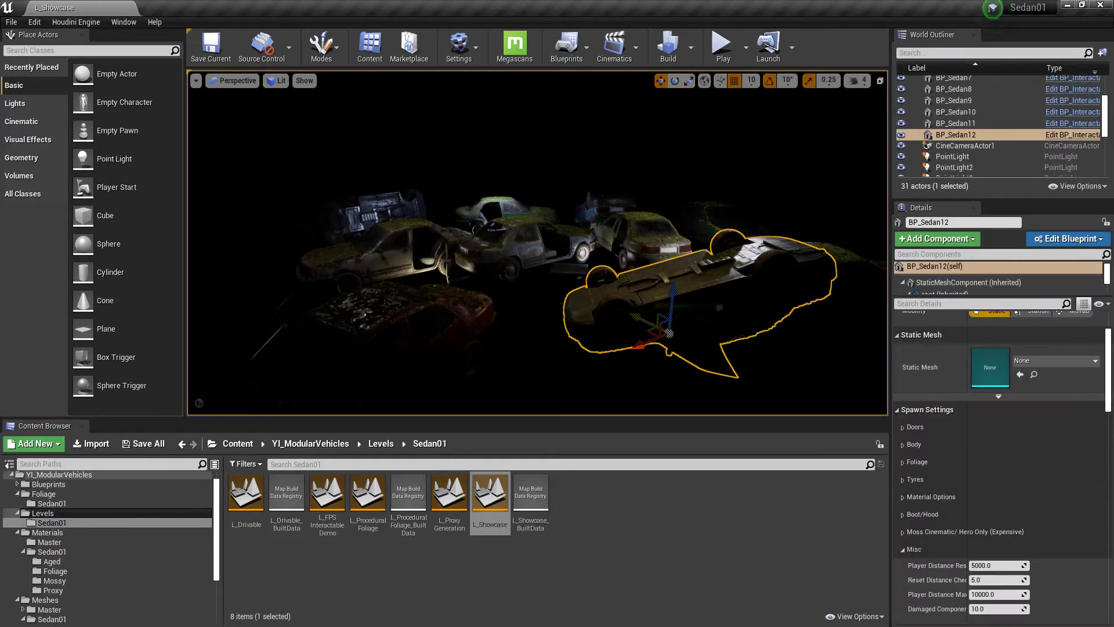
pyautogui.press('ctrl+a')
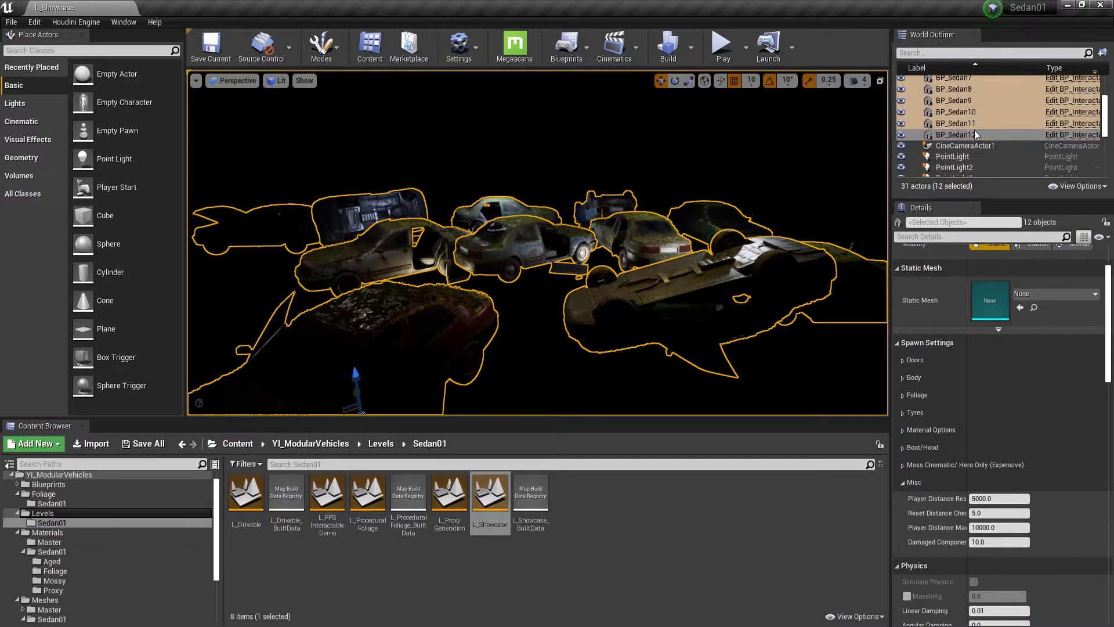
pyautogui.scroll(3)
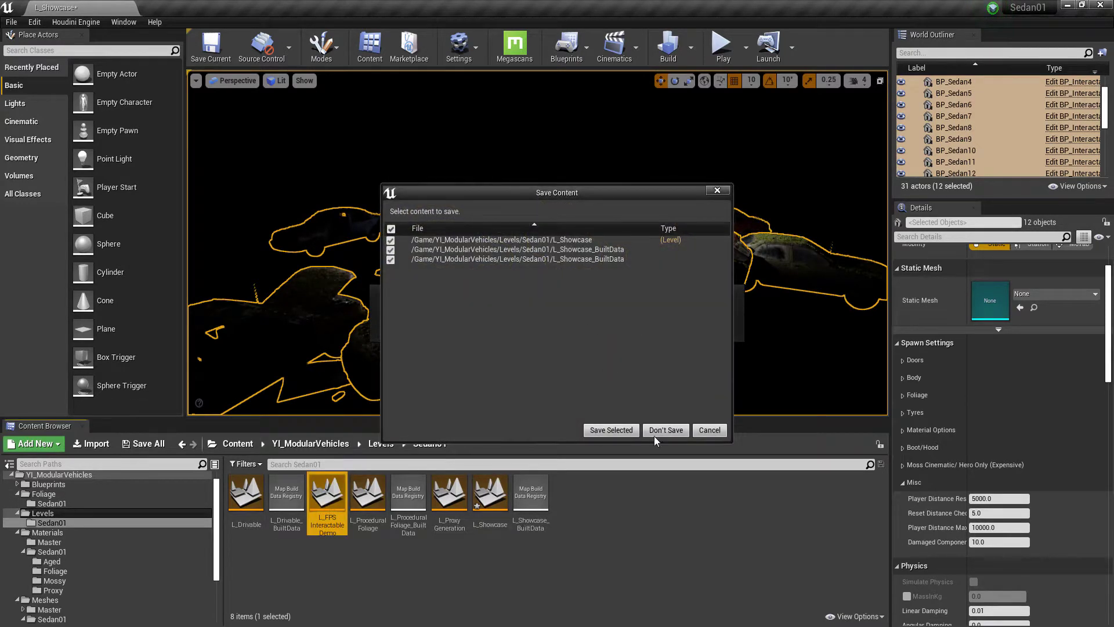
# - Open L_FPS Interactable Demo without saving, then select the floor and mossy BP_Interactable_Sedan01
pyautogui.click(665, 430)
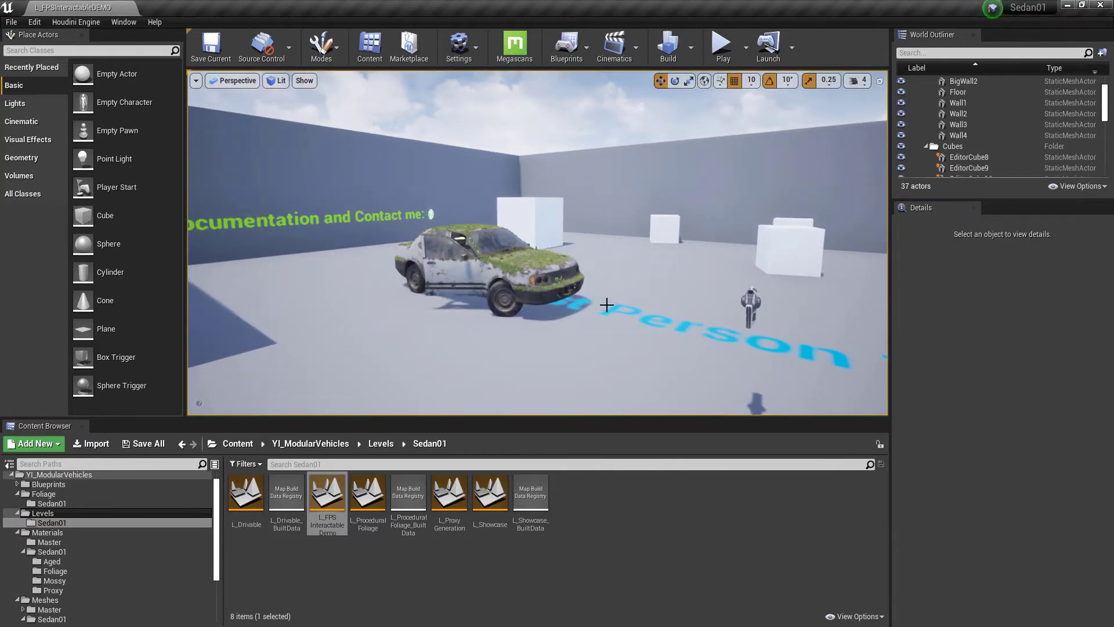
pyautogui.click(958, 130)
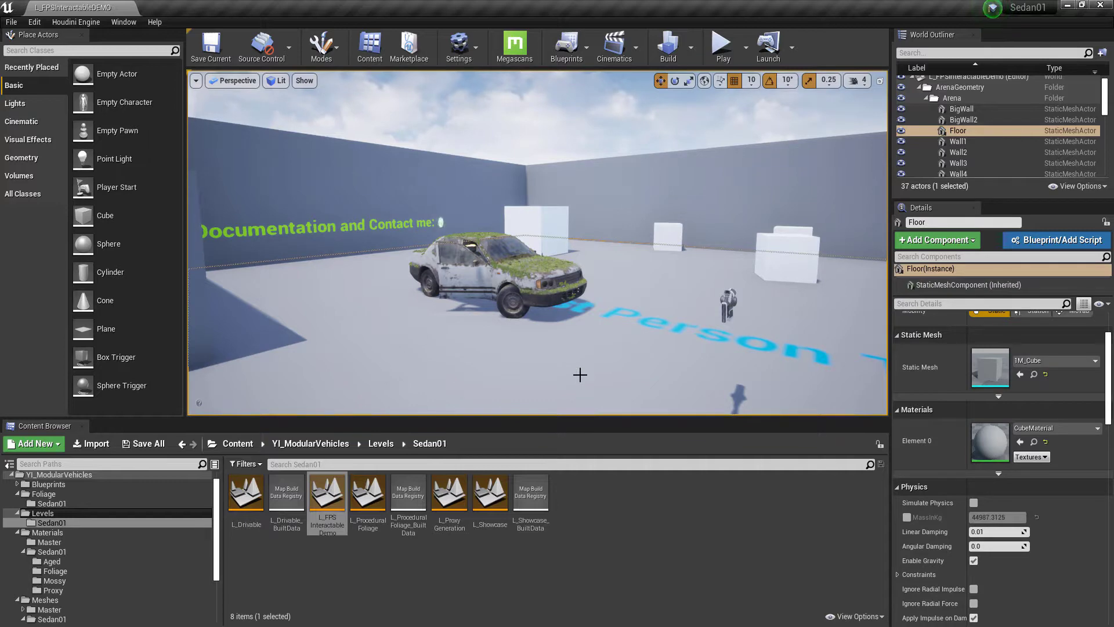
pyautogui.click(721, 44)
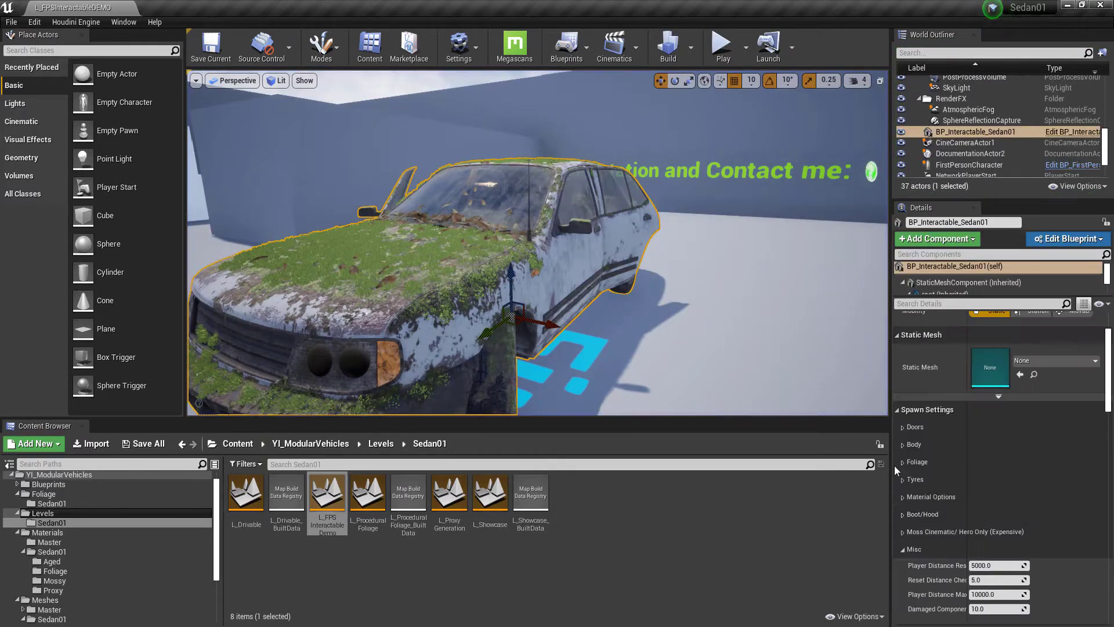
# - Set Player Distance Reset 1000, Reset Distance Check 1.0, Player Distance Max 2000, and green paint
pyautogui.tripleClick(996, 565)
pyautogui.write('1000')
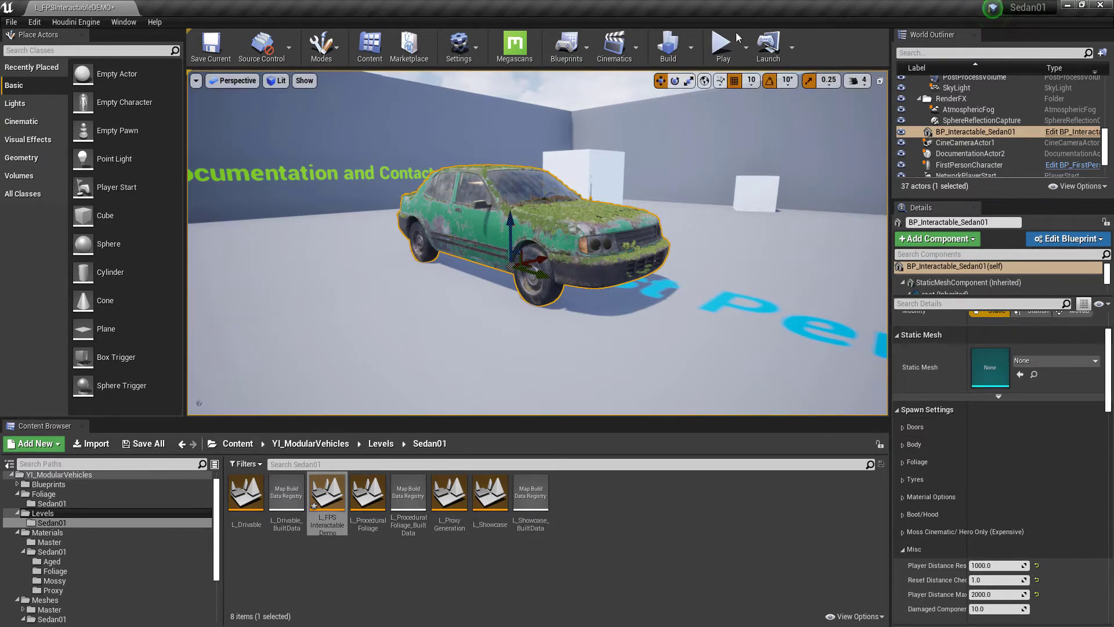
pyautogui.moveTo(721, 47)
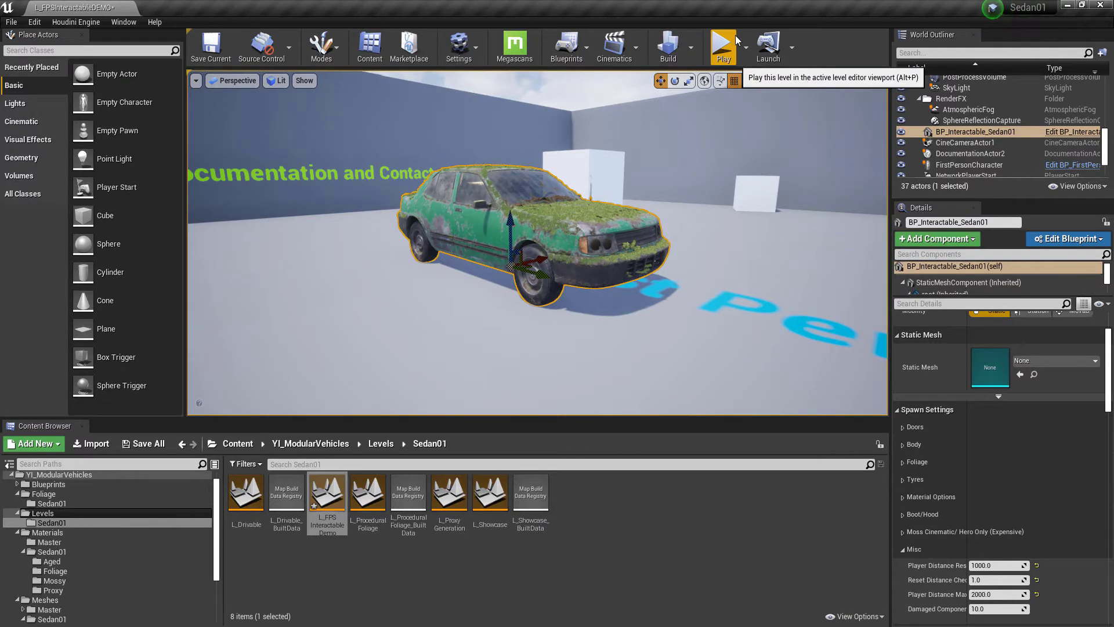
# - Start a play-in-editor session in first person beside the green sedan
pyautogui.click(722, 44)
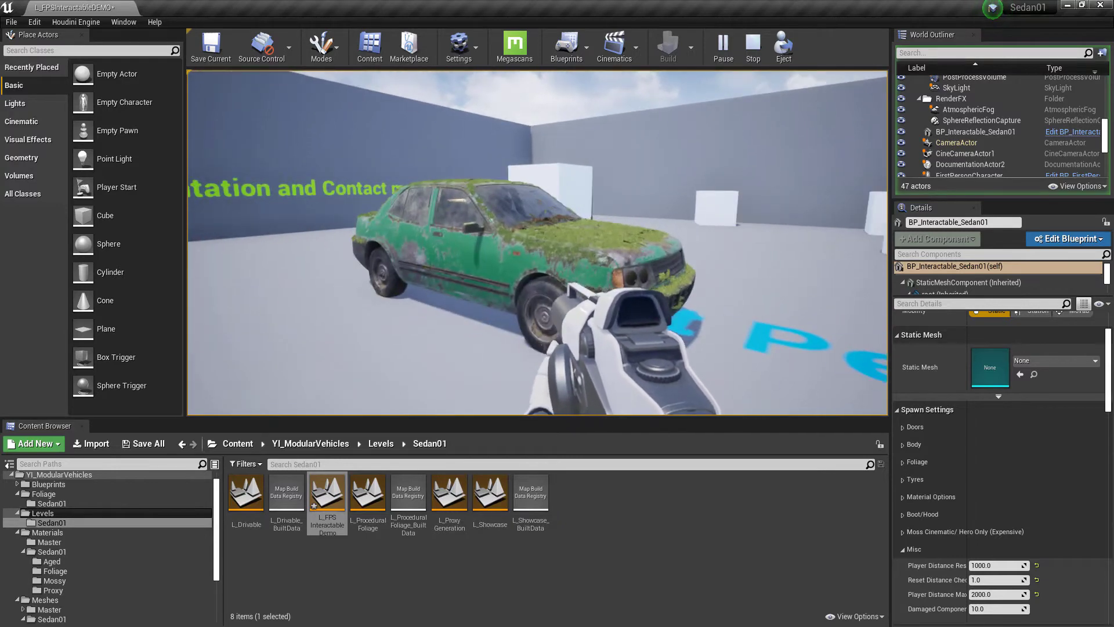
# - End the play session, leaving the sedan's distances at 5000, 5.0 and 10000
pyautogui.click(753, 47)
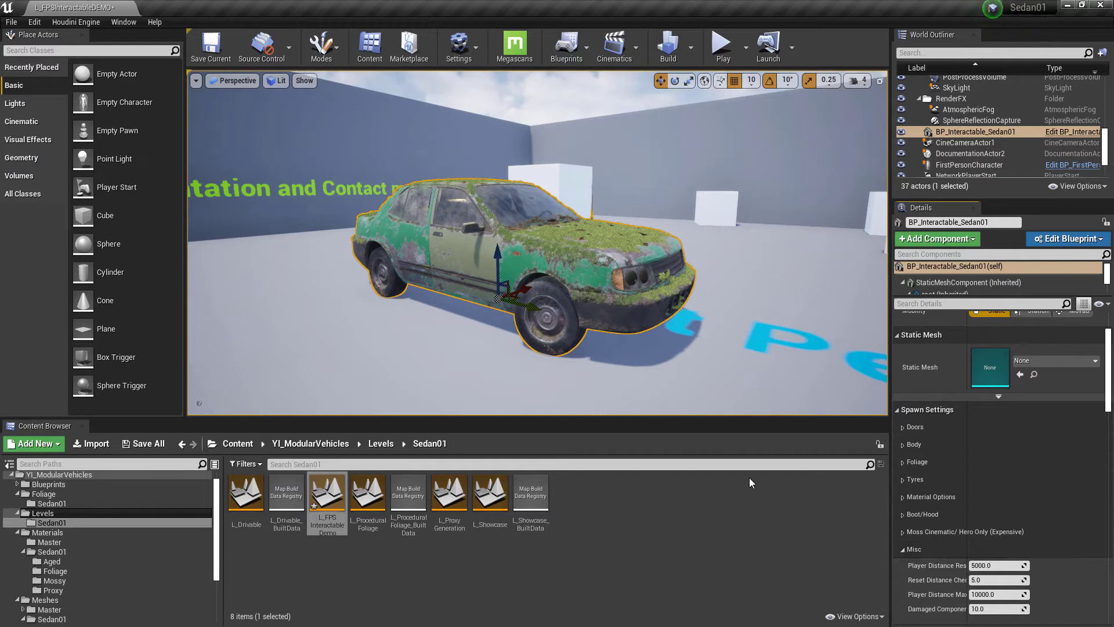
pyautogui.moveTo(938, 532)
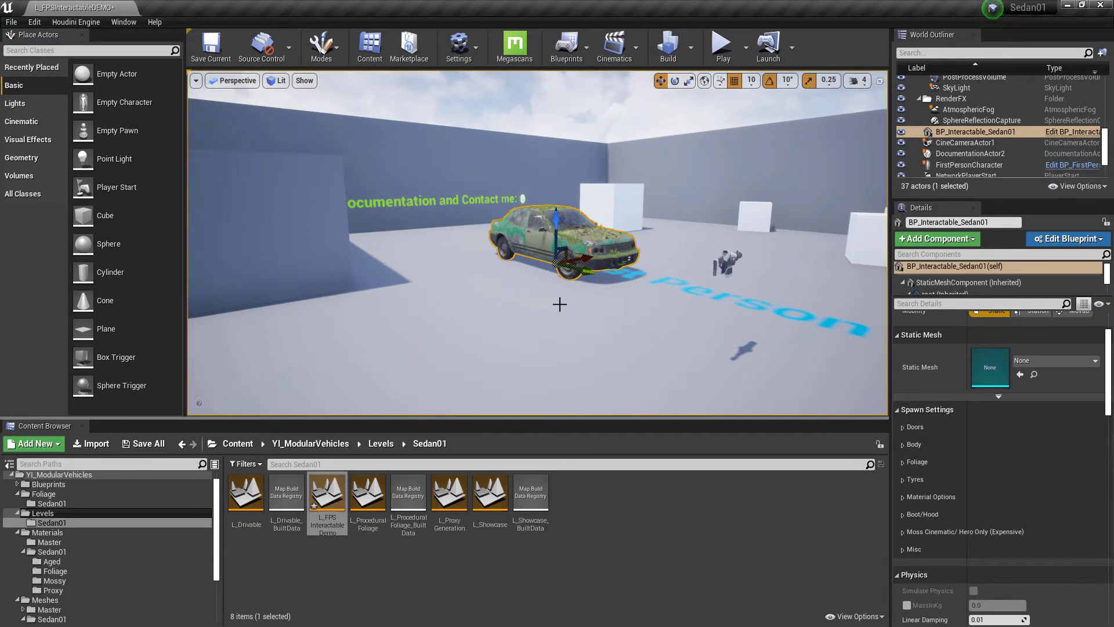
pyautogui.moveTo(506, 263)
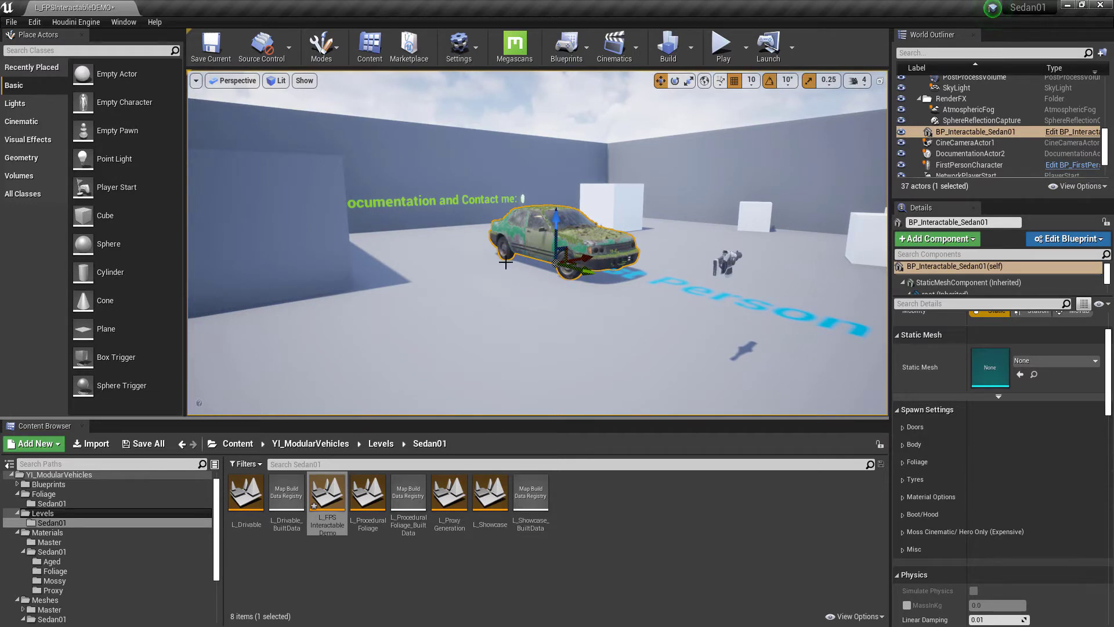
pyautogui.moveTo(402, 189)
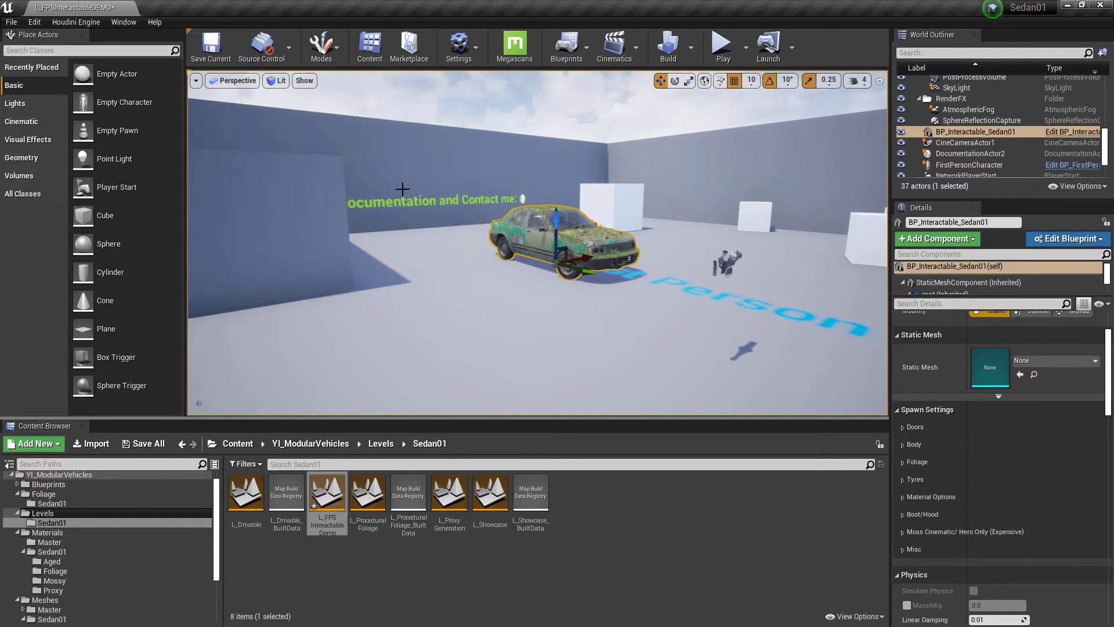
# - Switch to Foliage mode and review then close the FT_Interactable_Sedan01 foliage type settings
pyautogui.click(320, 47)
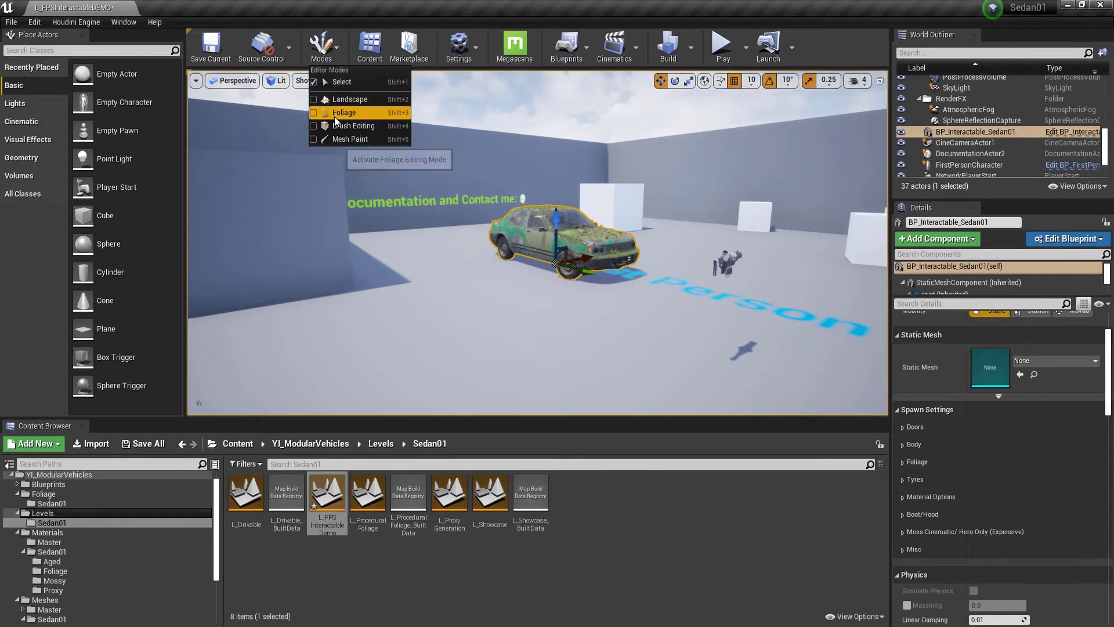
pyautogui.click(345, 112)
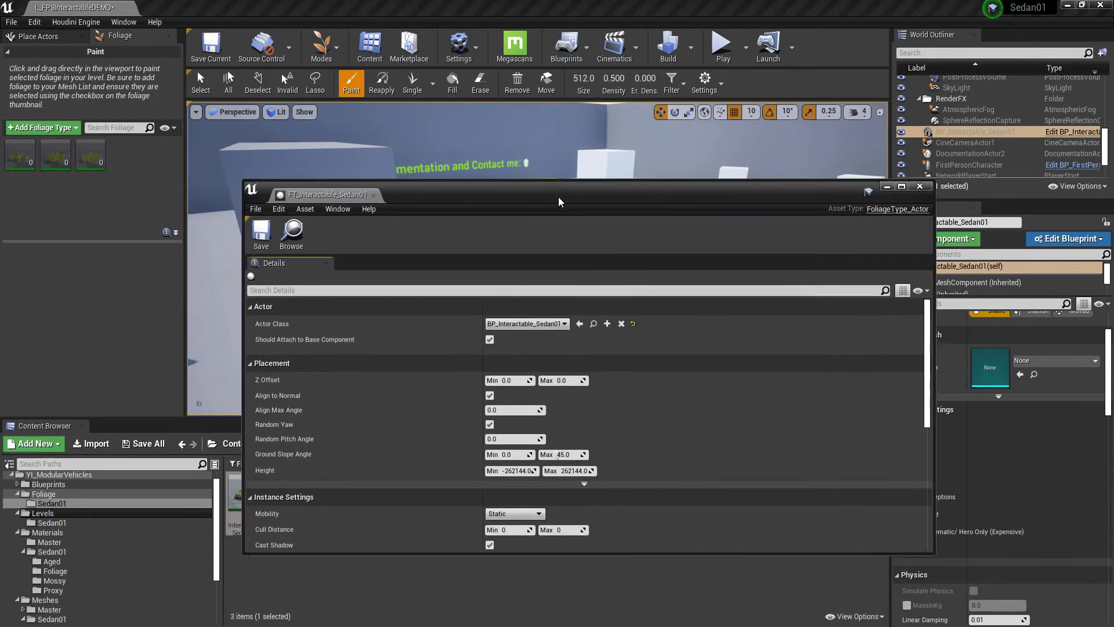
pyautogui.moveTo(526, 323)
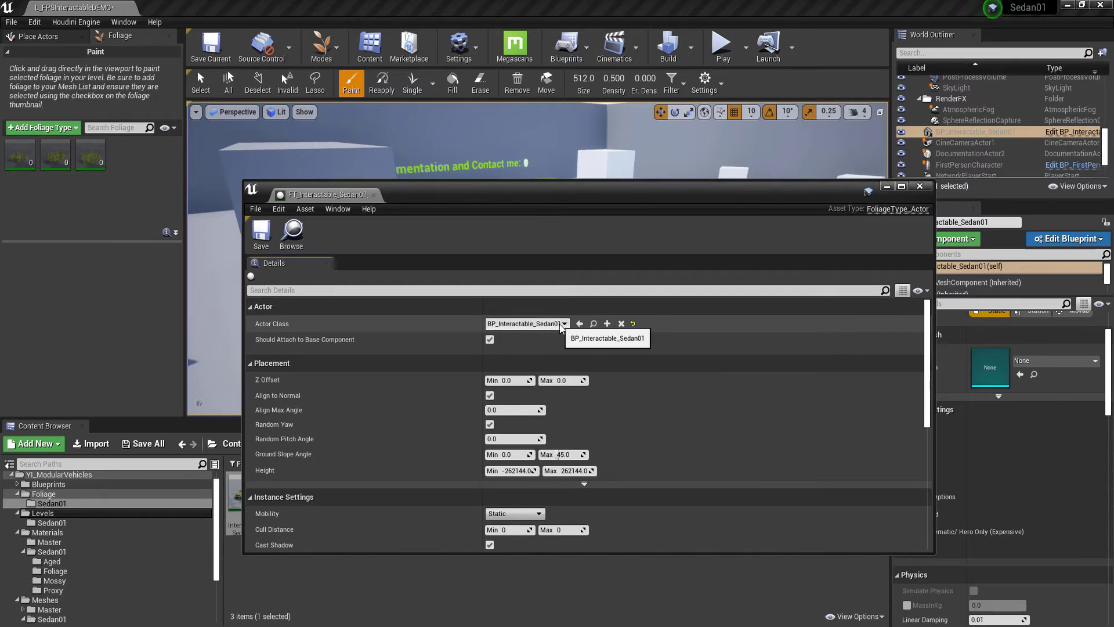
pyautogui.moveTo(374, 195)
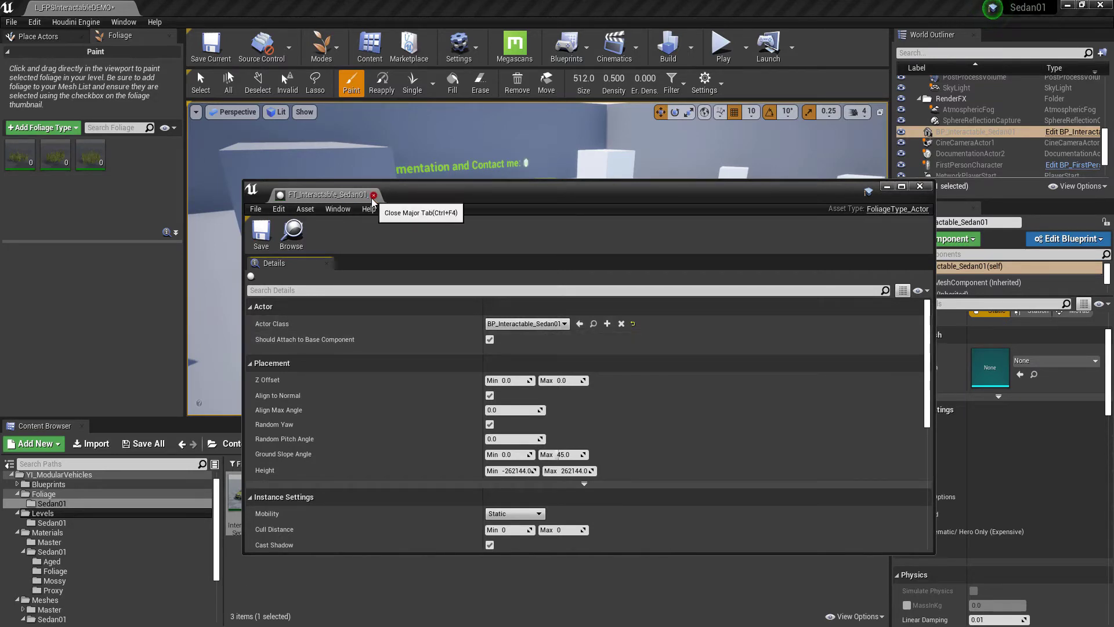
pyautogui.click(373, 195)
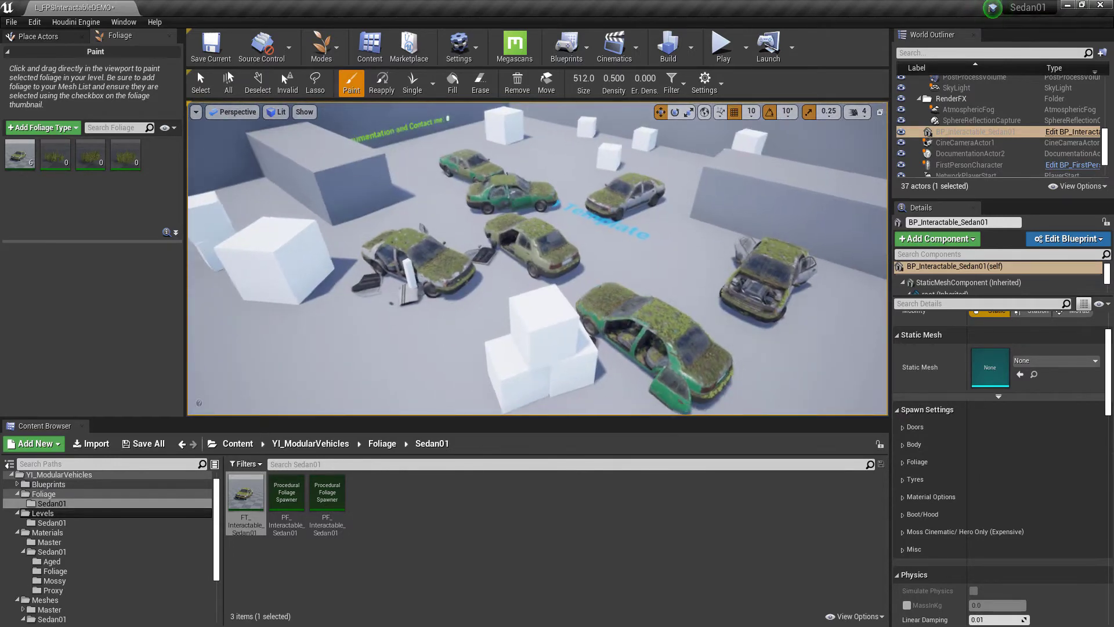
# - Pick a single spawned sedan instance with the foliage Select tool
pyautogui.click(199, 83)
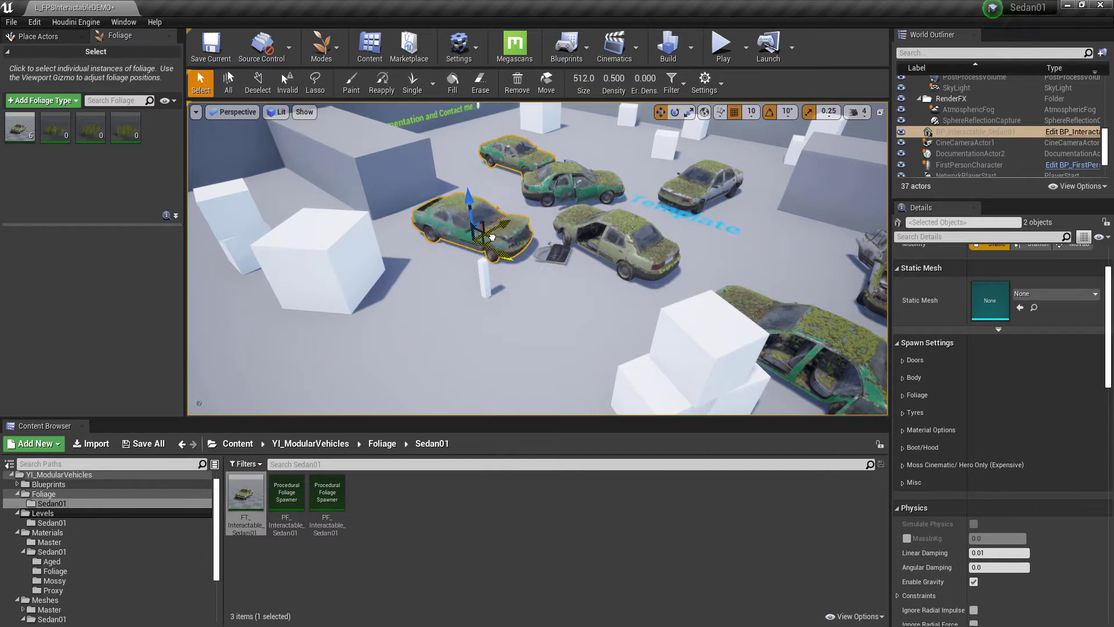
pyautogui.click(722, 44)
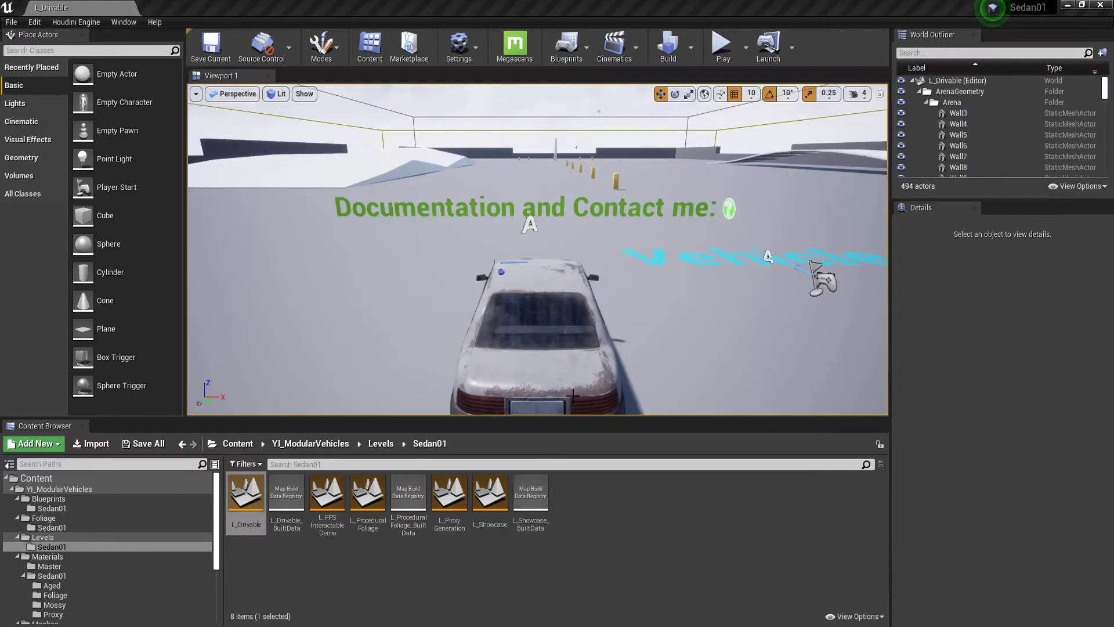
pyautogui.moveTo(618, 272)
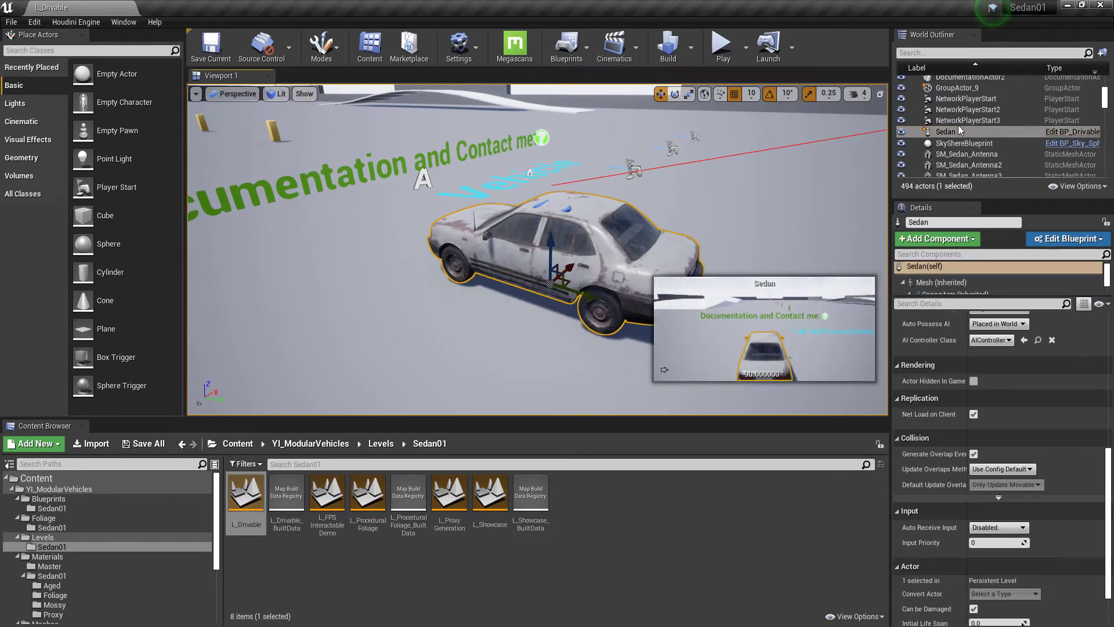
# - Edit BP_Drivable, select SM_Sedan_Body, and open the SK_Sedan01 skeletal mesh
pyautogui.click(1068, 238)
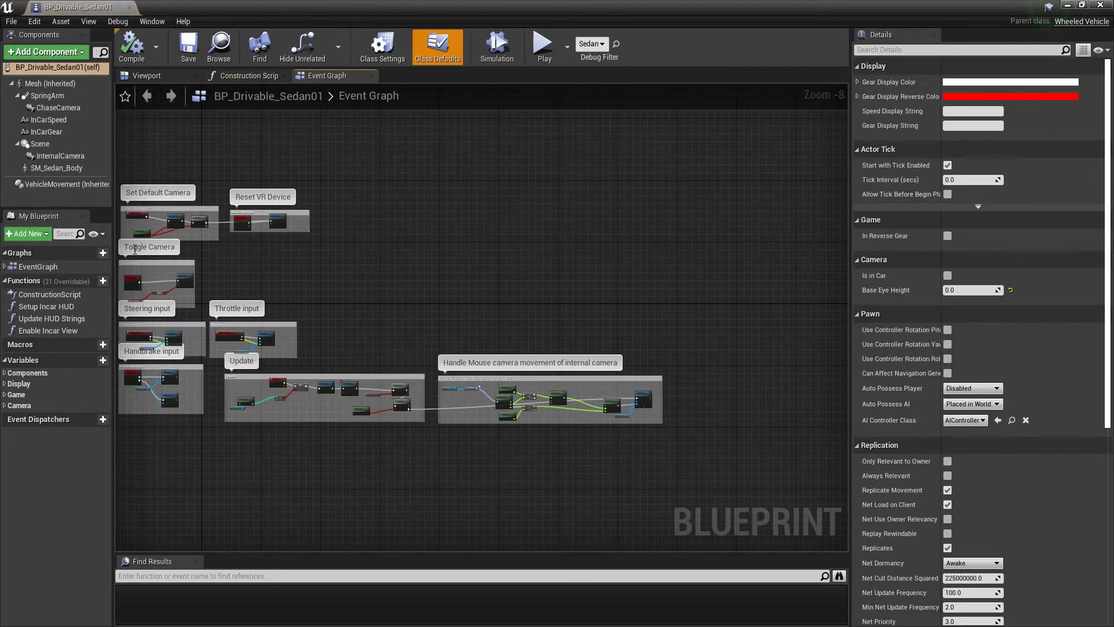
pyautogui.click(57, 167)
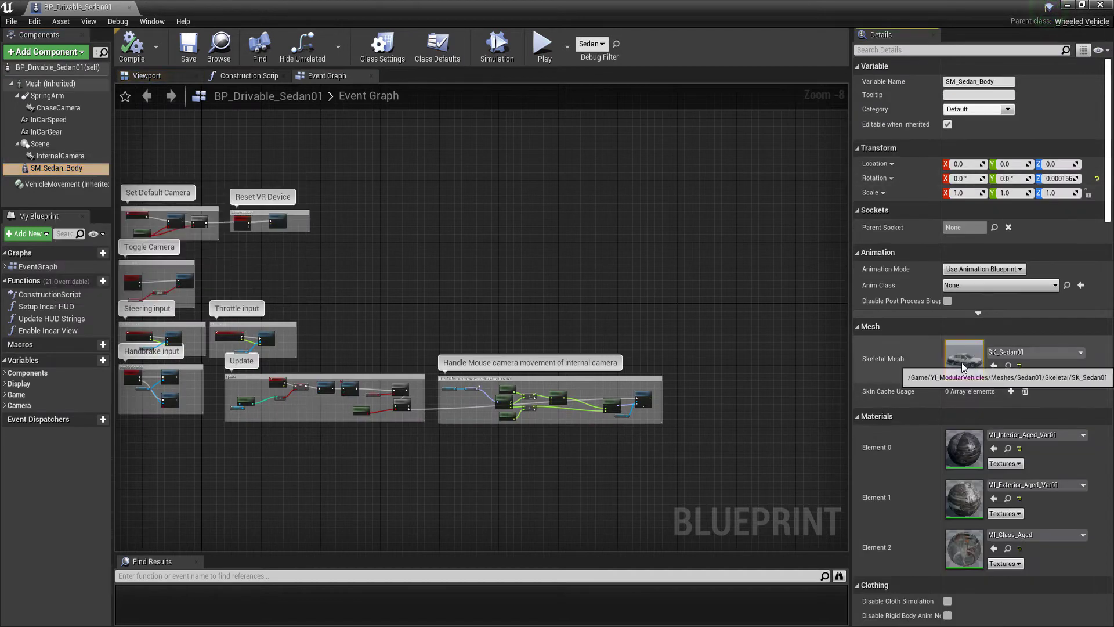
pyautogui.doubleClick(963, 353)
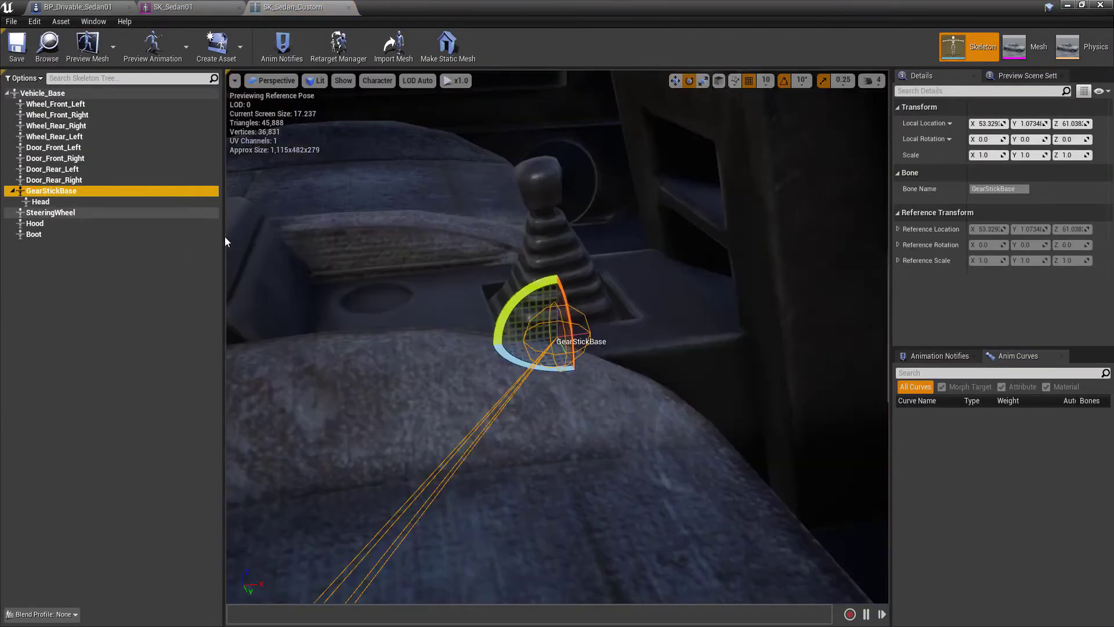
# - Inspect the gear stick Head, SteeringWheel and Door_Rear_Right bones in the Skeleton Tree
pyautogui.click(41, 201)
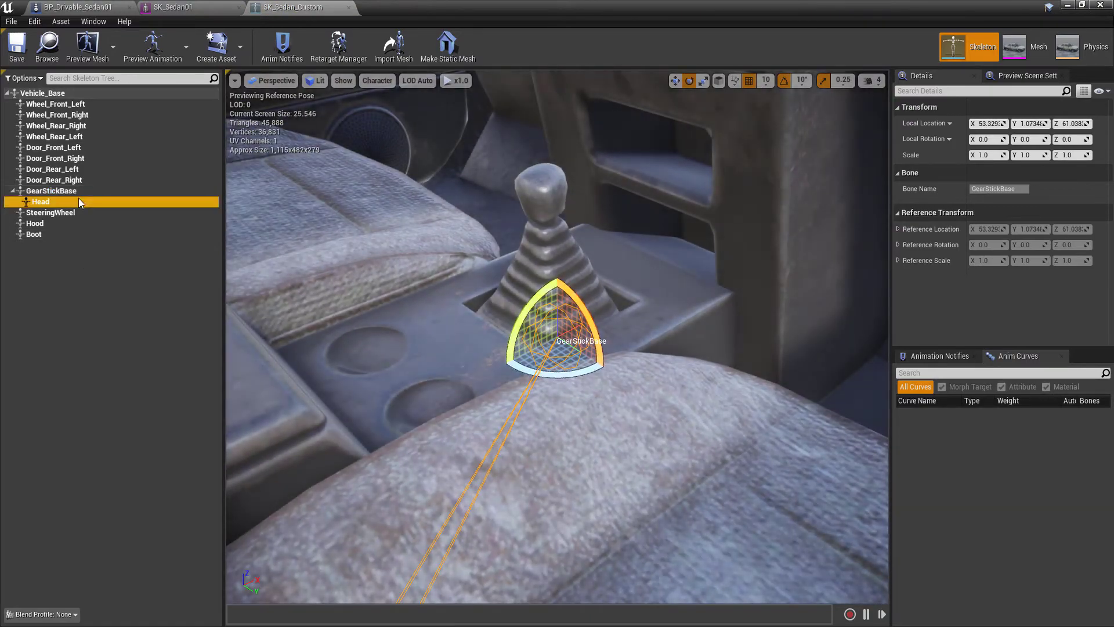
pyautogui.click(41, 201)
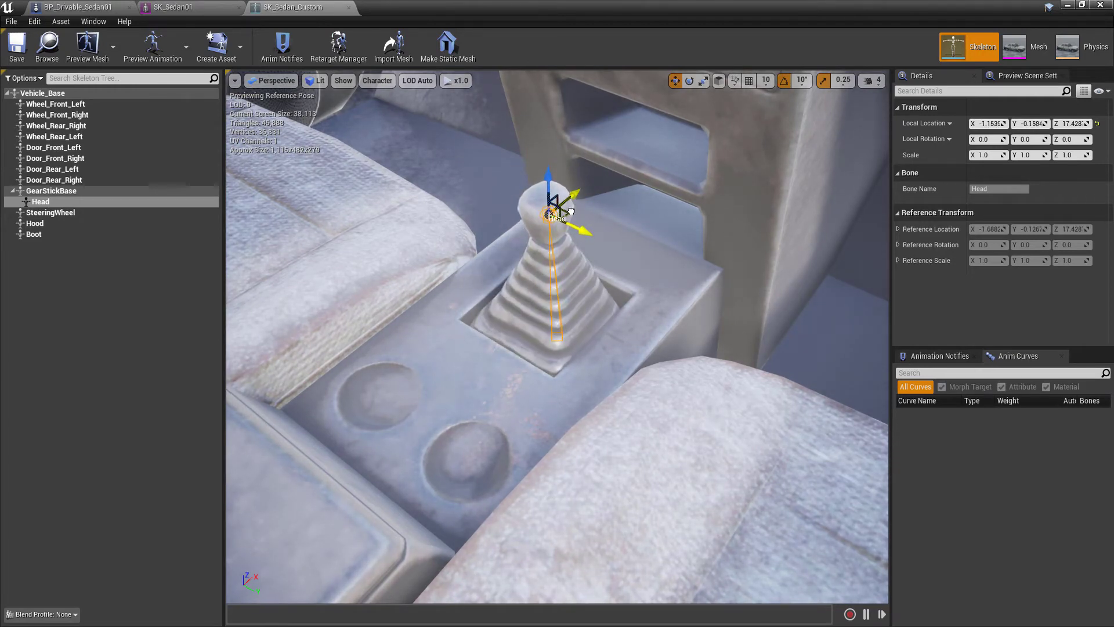
pyautogui.click(50, 212)
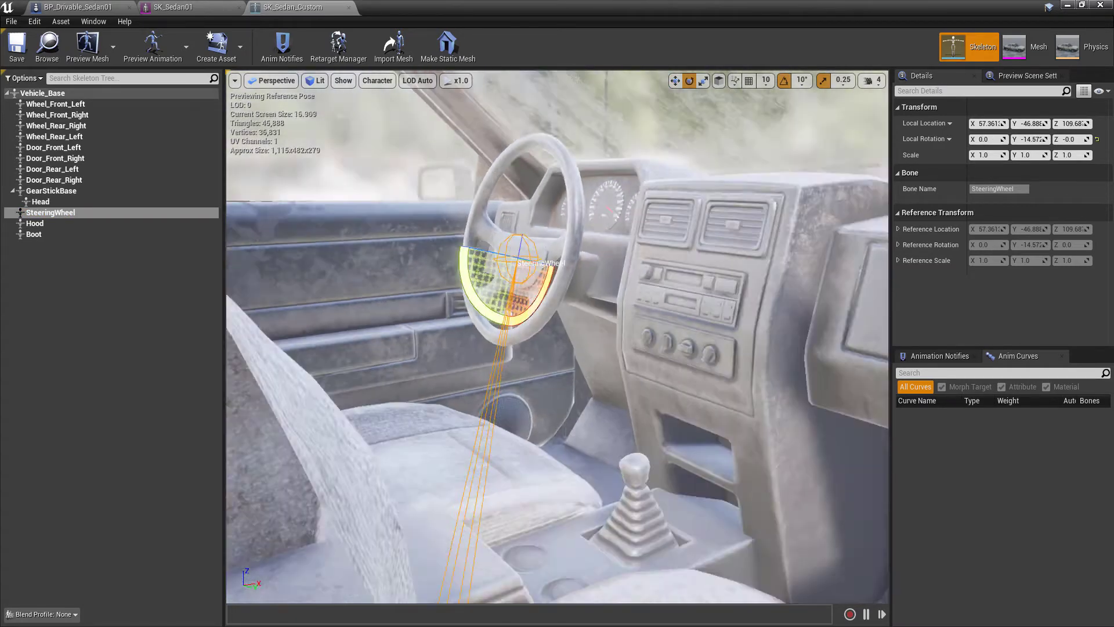
pyautogui.click(54, 179)
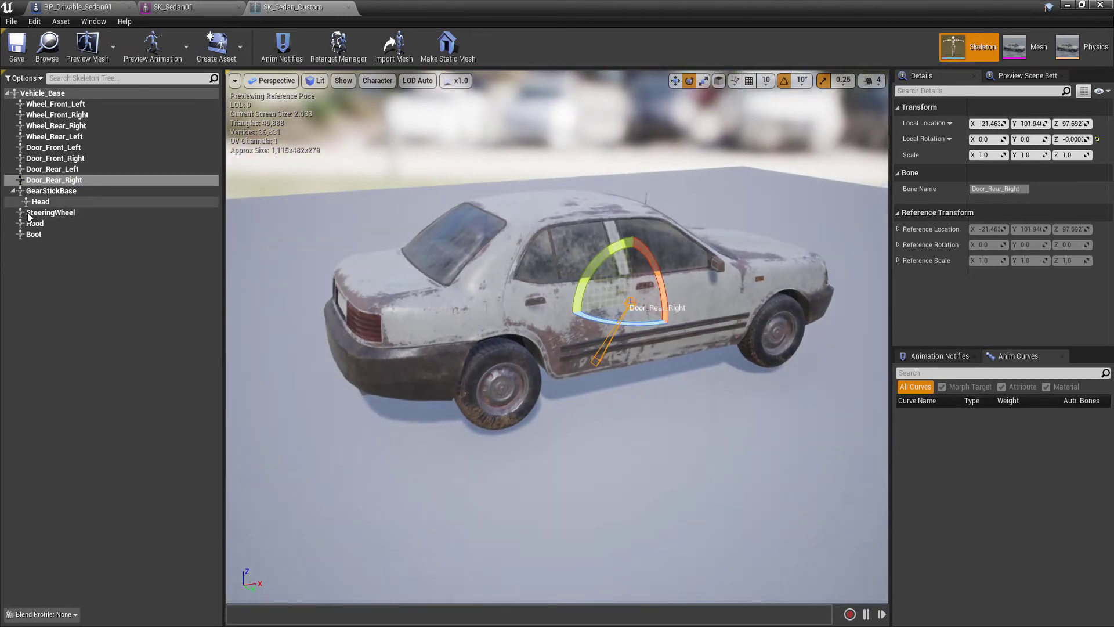
# - Select the Hood bone, view the SK_Sedan01 tab, then return to the L_Drivable level
pyautogui.click(35, 223)
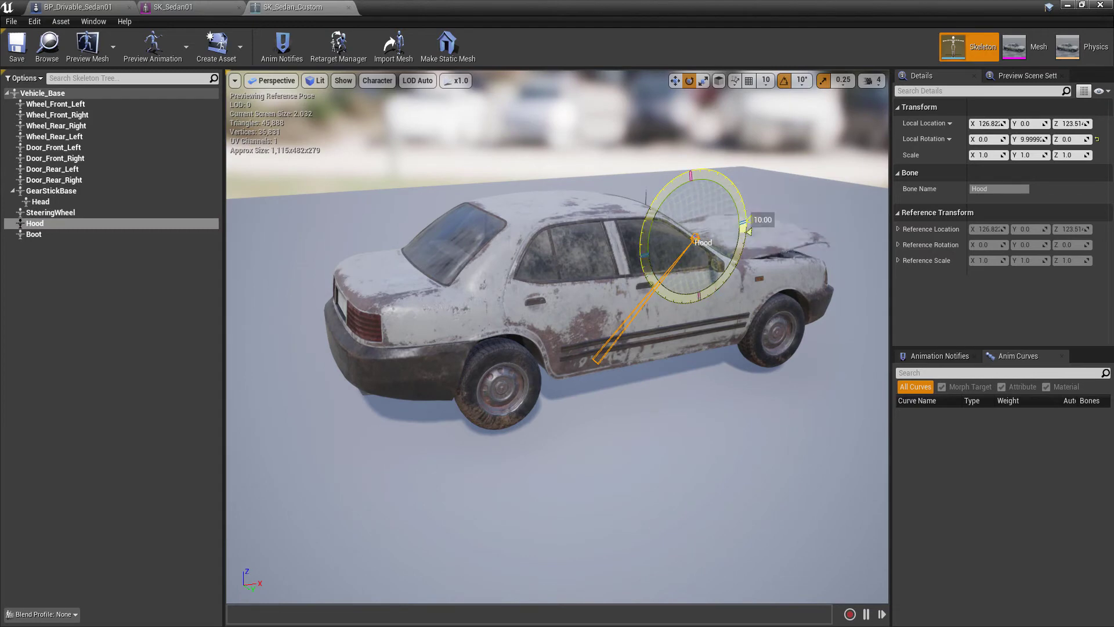
pyautogui.click(1038, 47)
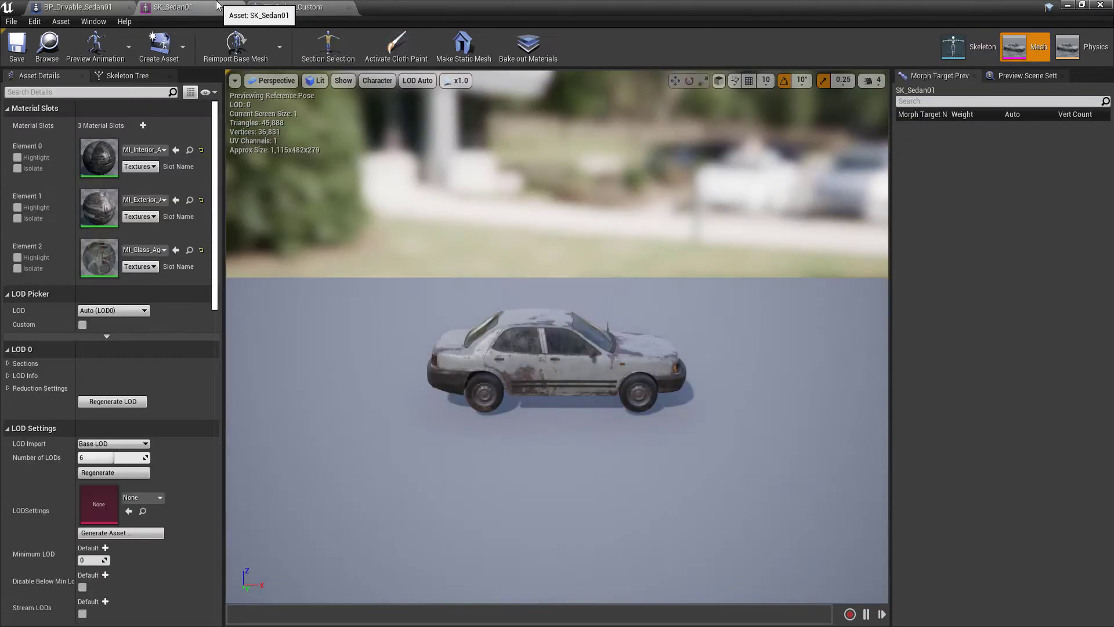
pyautogui.click(78, 6)
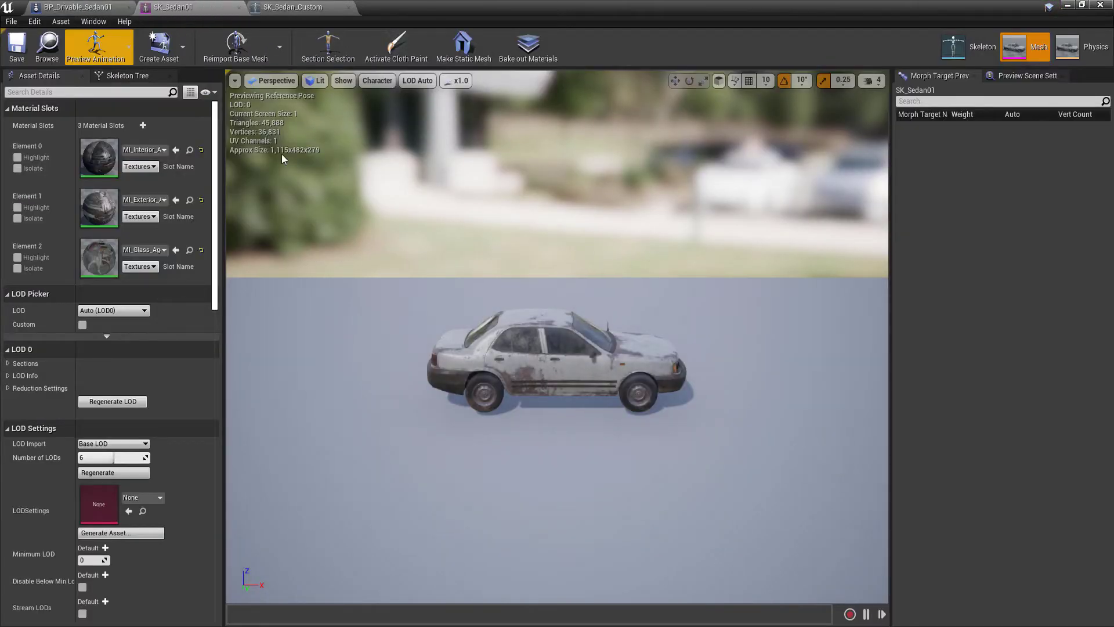
pyautogui.click(968, 47)
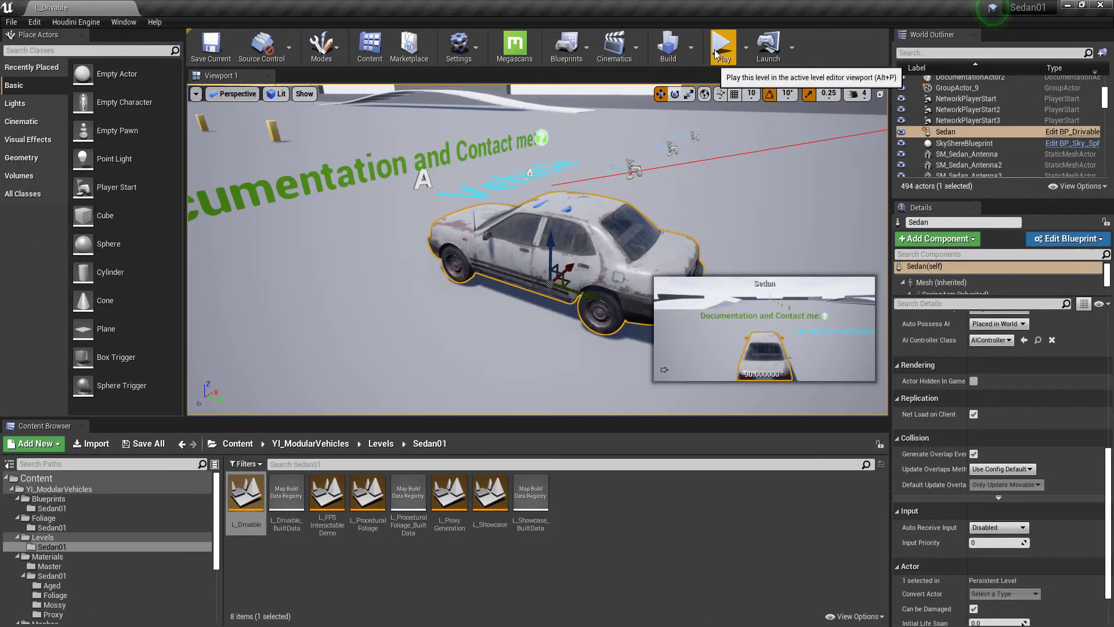
pyautogui.moveTo(541, 270)
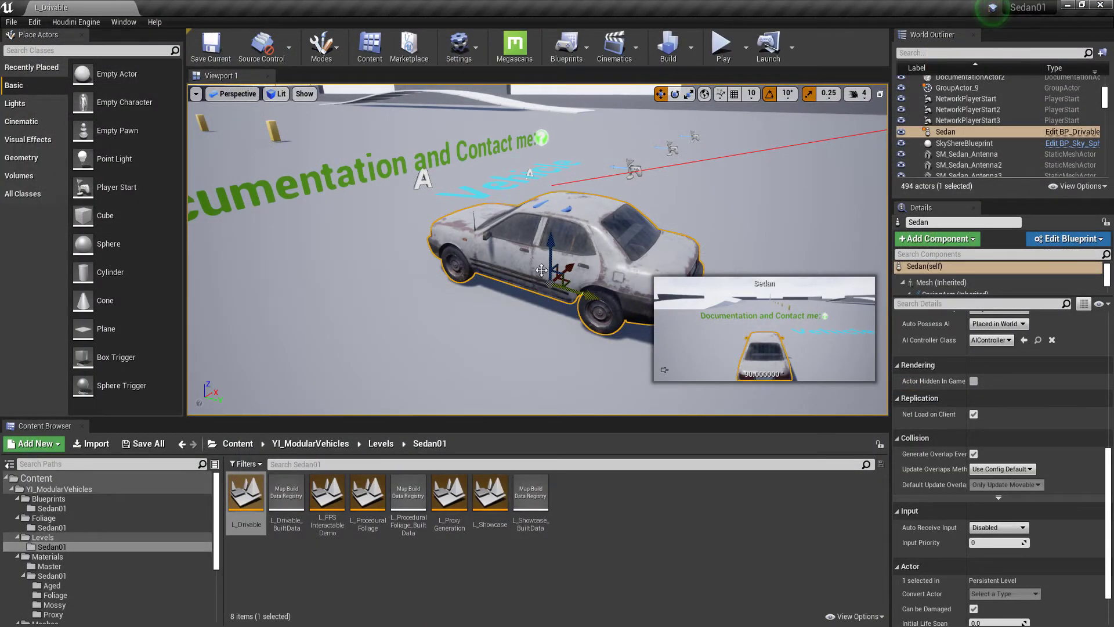
# - Play the level to test-drive the sedan
pyautogui.click(722, 47)
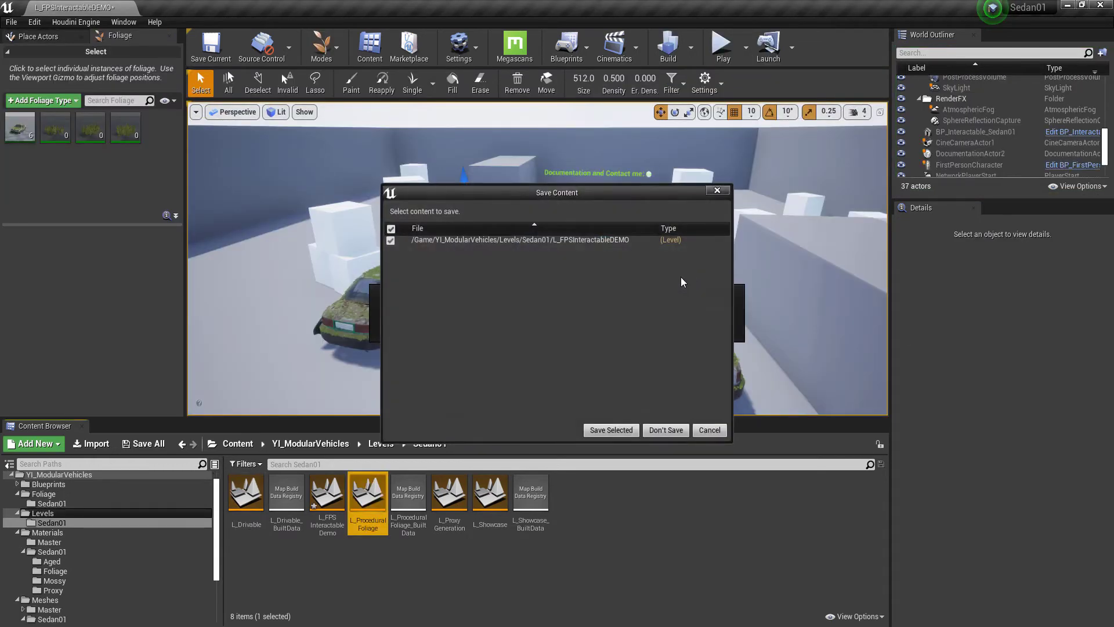
pyautogui.moveTo(430, 240)
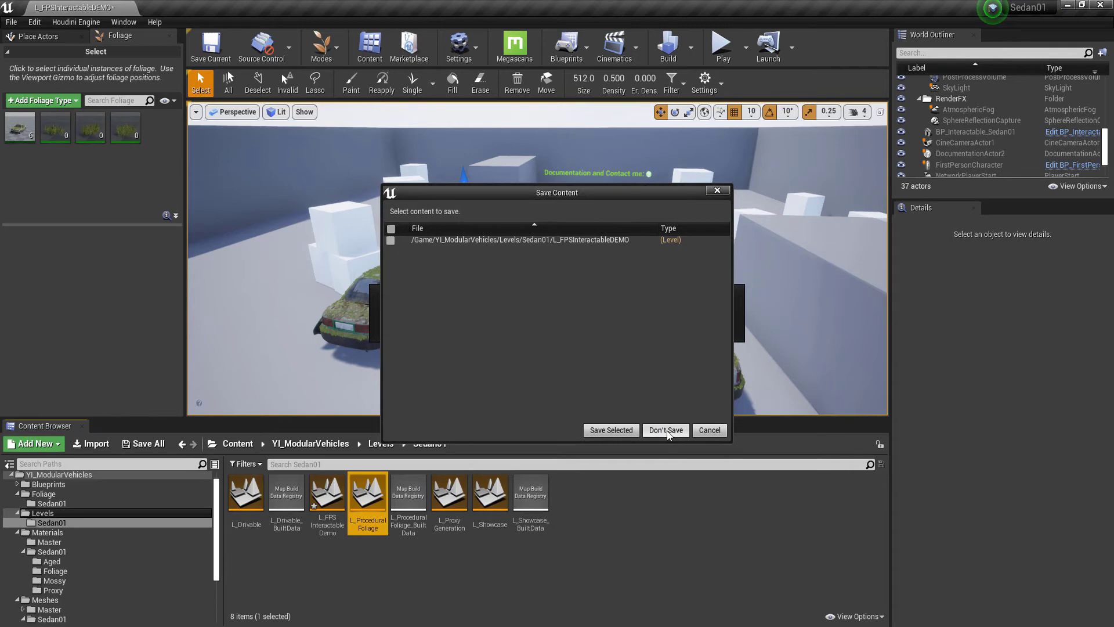
# - Discard interactable demo changes and load the L_ProceduralFoliage level
pyautogui.click(664, 430)
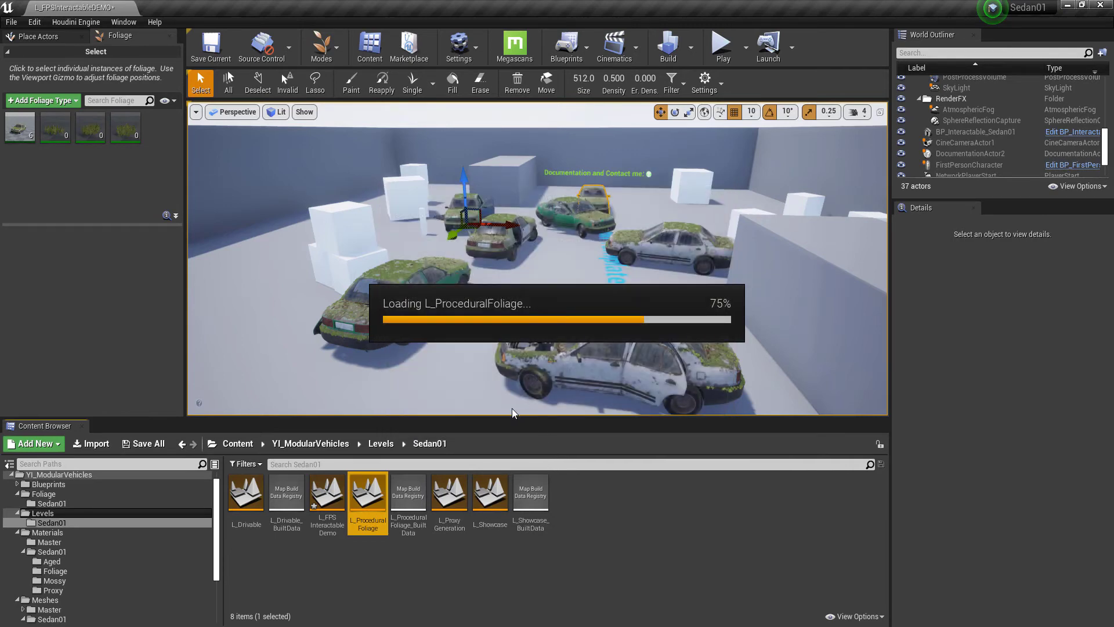
pyautogui.doubleClick(367, 492)
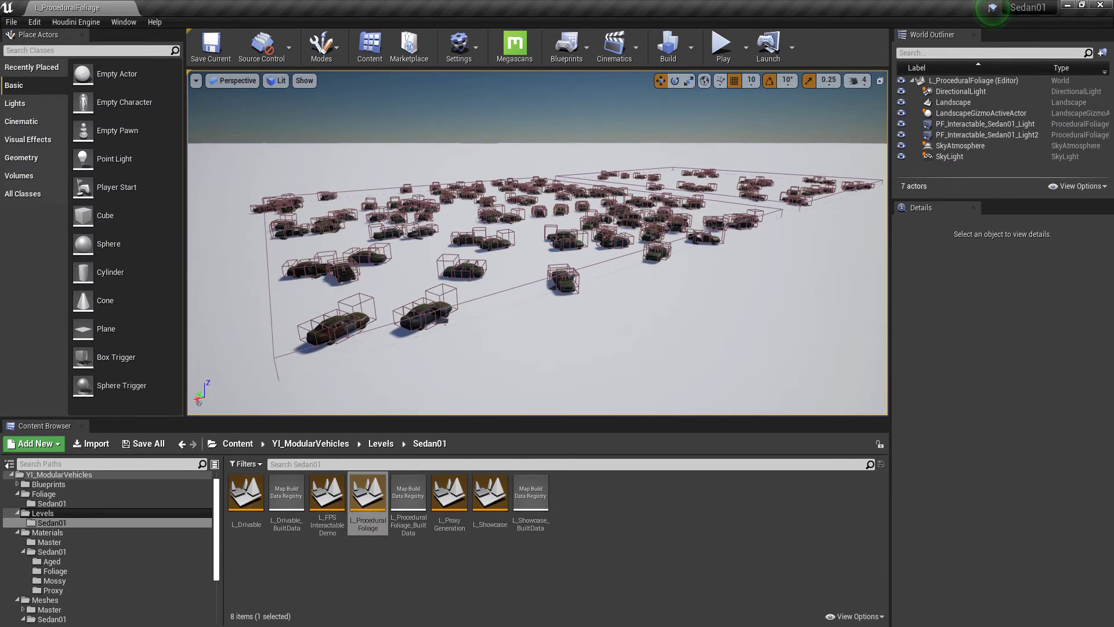
# - Resimulate the PF_Interactable_Sedan01_Light2 volume's sedans via Procedural Foliage Resimulate
pyautogui.click(991, 134)
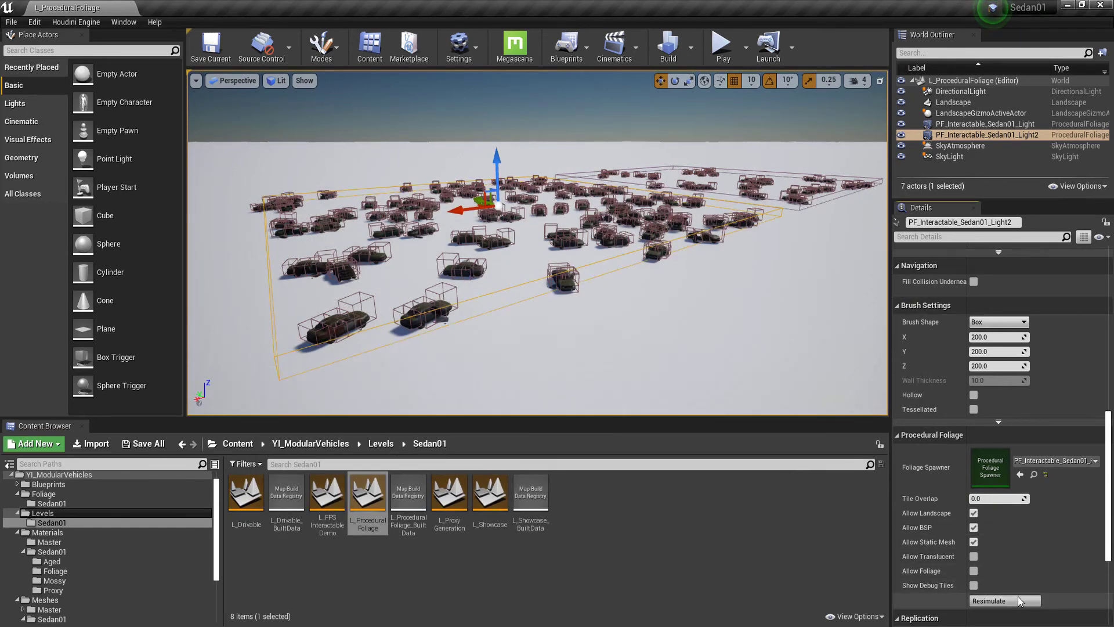
pyautogui.click(1002, 601)
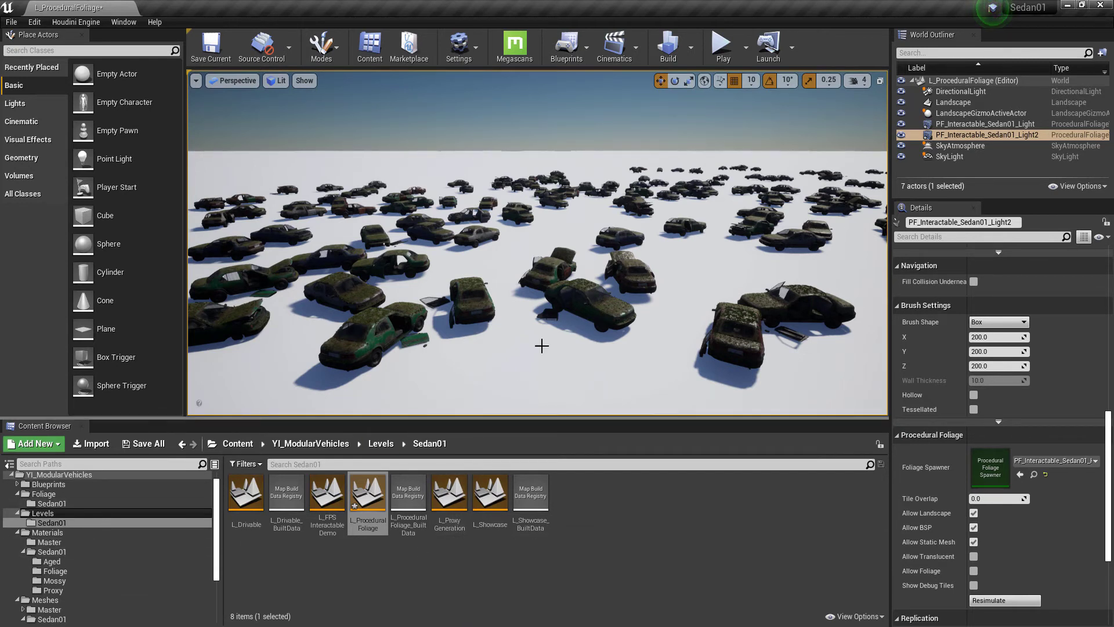
# - Open MI_Exterior_Aged_Var04 from Sedan01 Aged materials and set its Car Tint dark purple
pyautogui.click(51, 541)
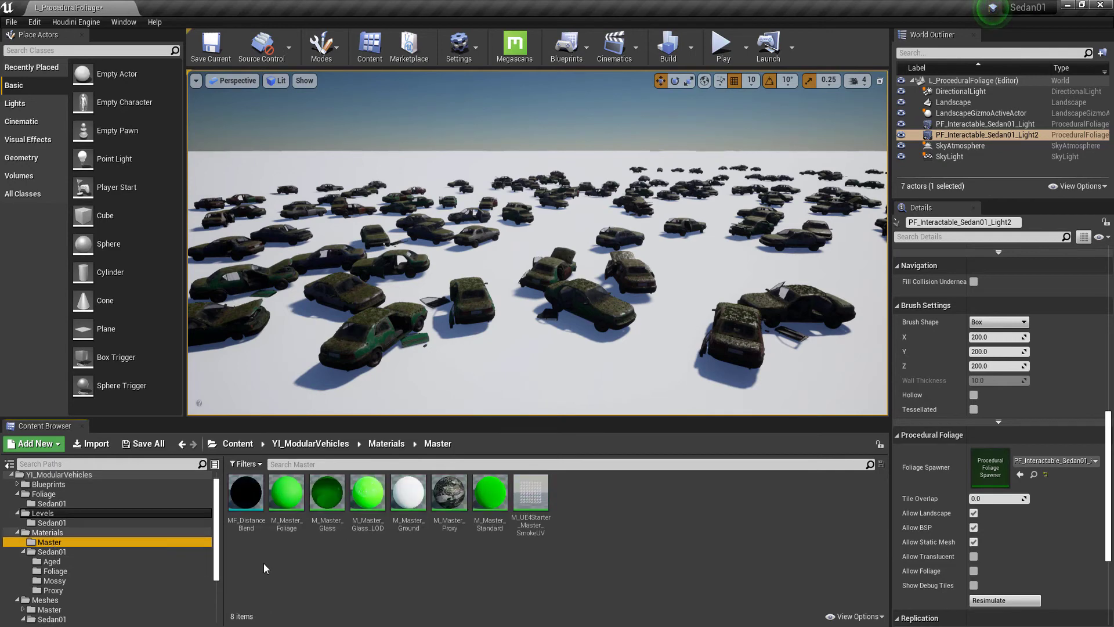
pyautogui.click(54, 570)
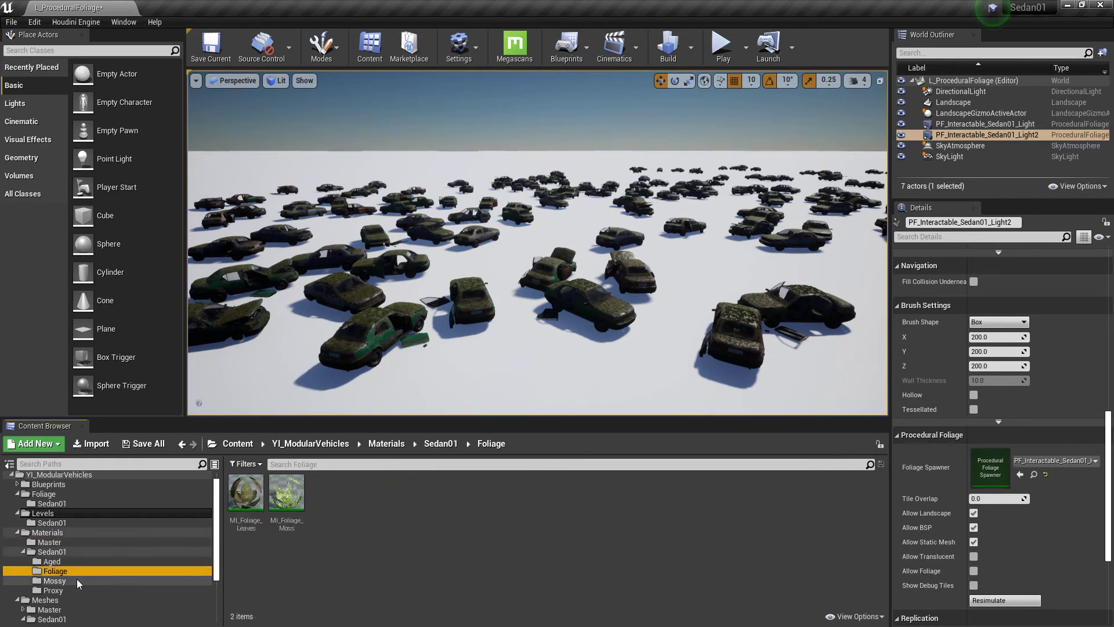
pyautogui.click(50, 561)
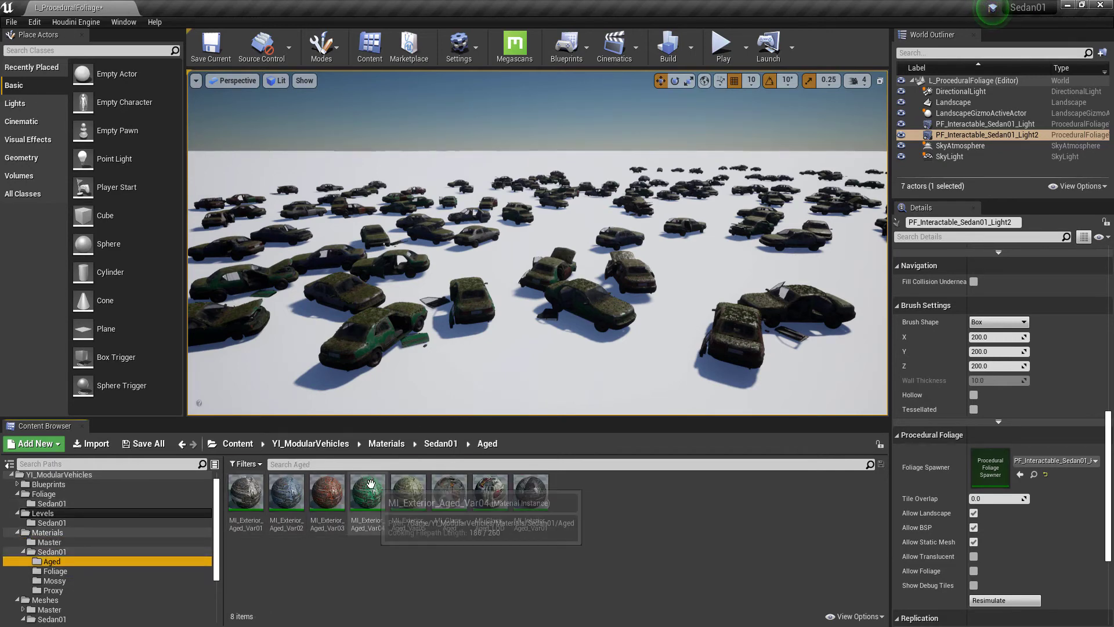
pyautogui.doubleClick(366, 491)
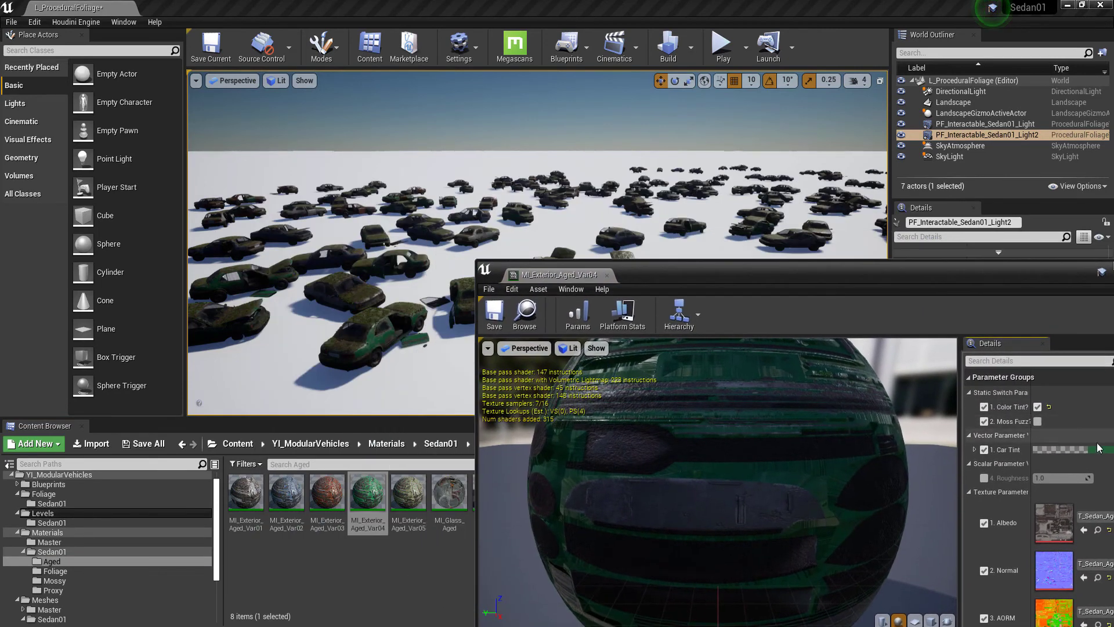
pyautogui.click(1058, 448)
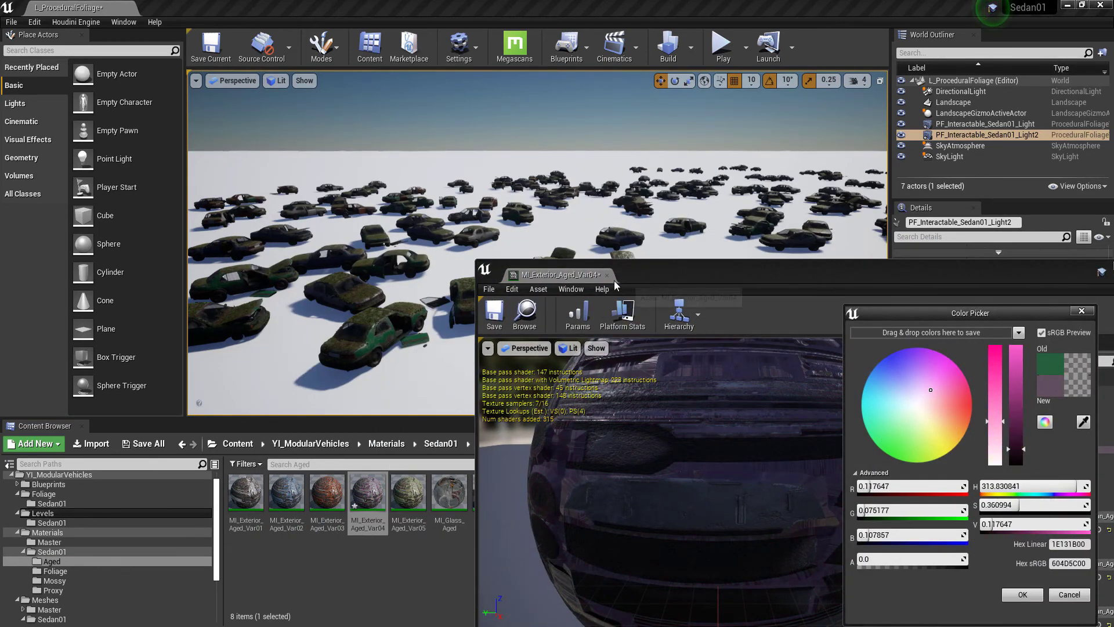
pyautogui.click(54, 570)
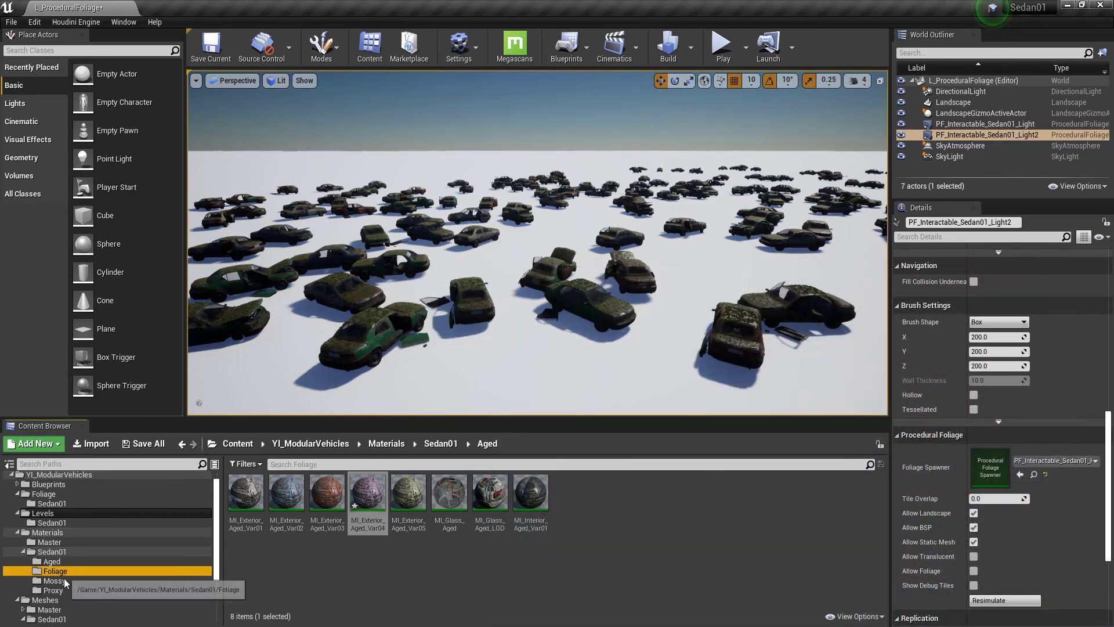
# - Preview red, green and blue Car Tints on MI_Exterior_Moss_Var04, then cancel
pyautogui.doubleClick(367, 491)
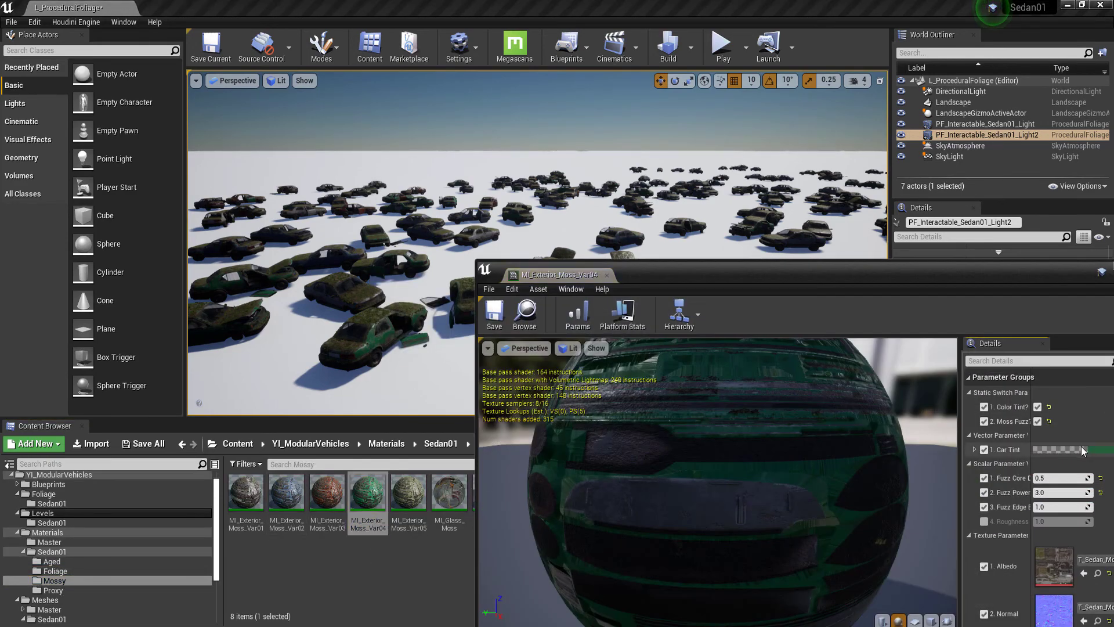
pyautogui.click(1065, 449)
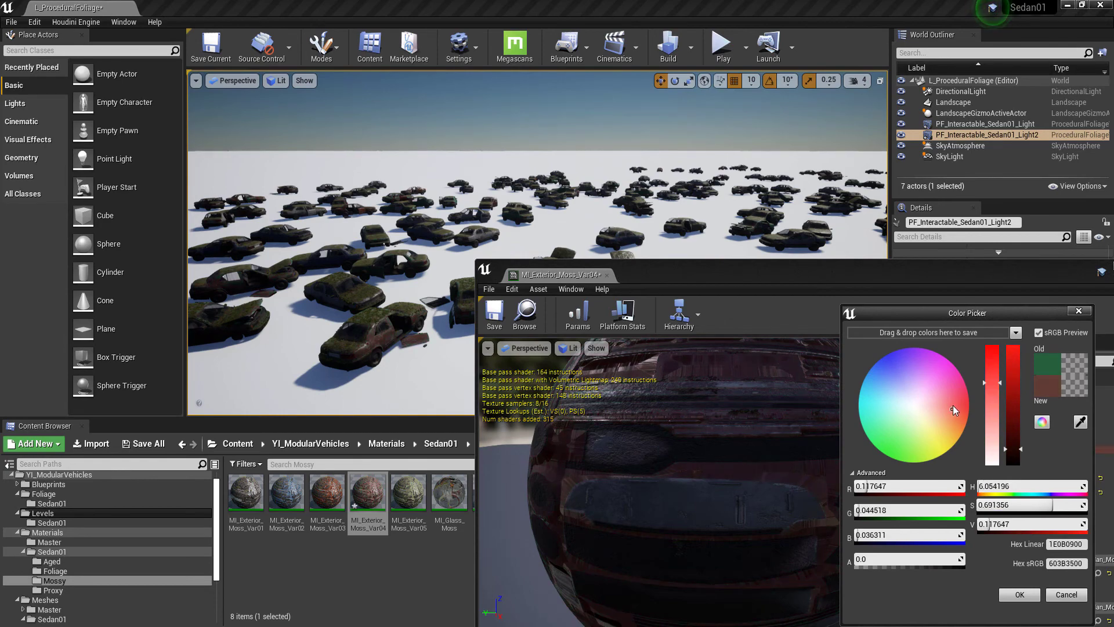
pyautogui.click(926, 412)
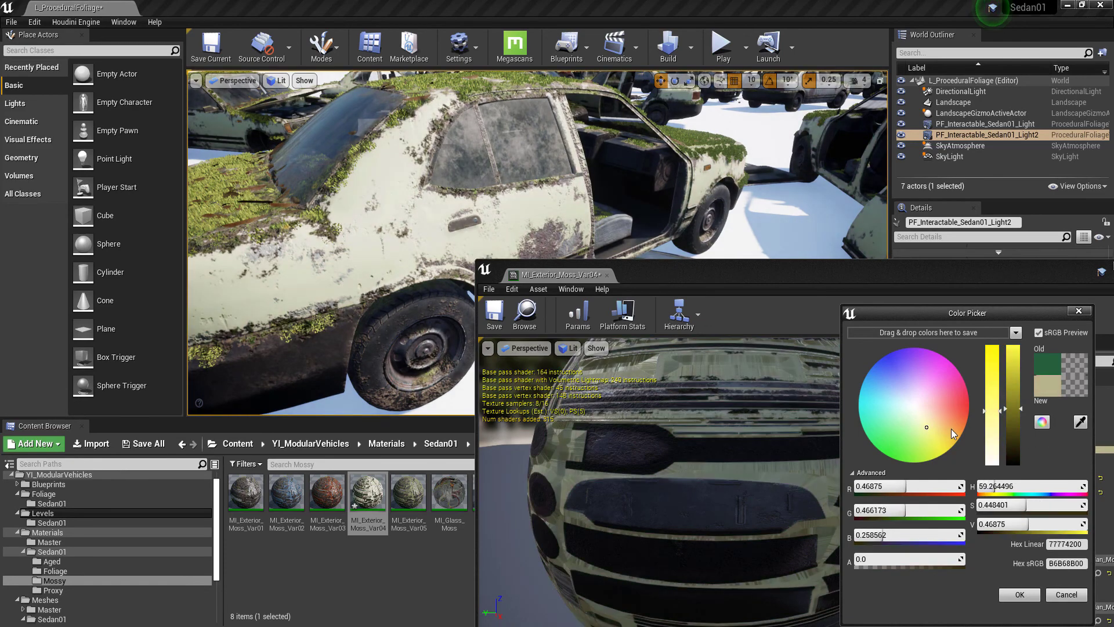
pyautogui.click(901, 443)
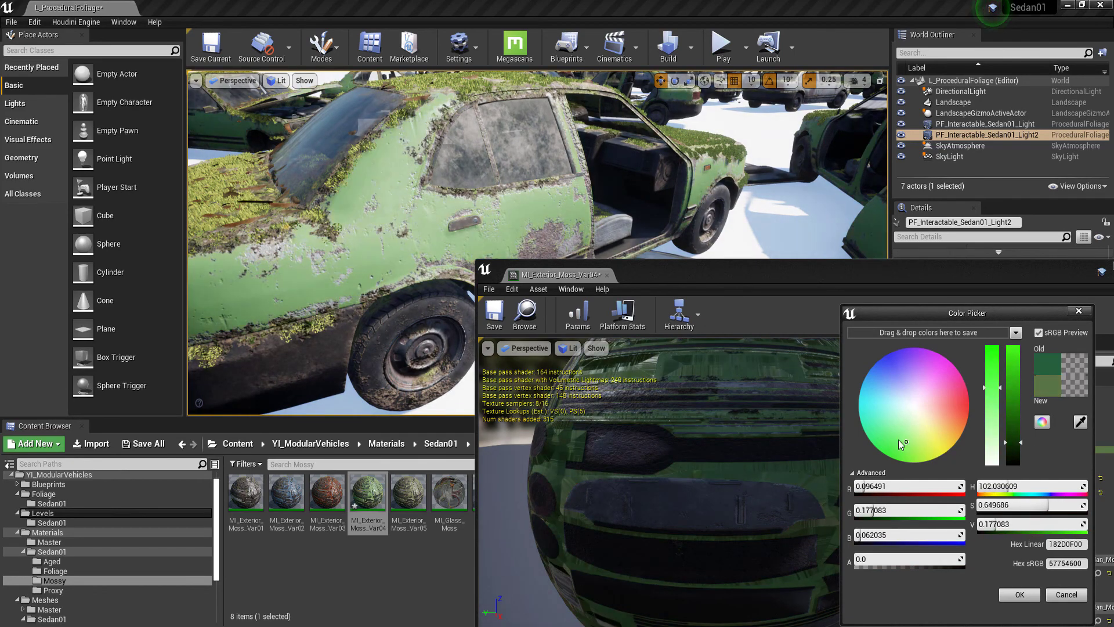
pyautogui.click(939, 396)
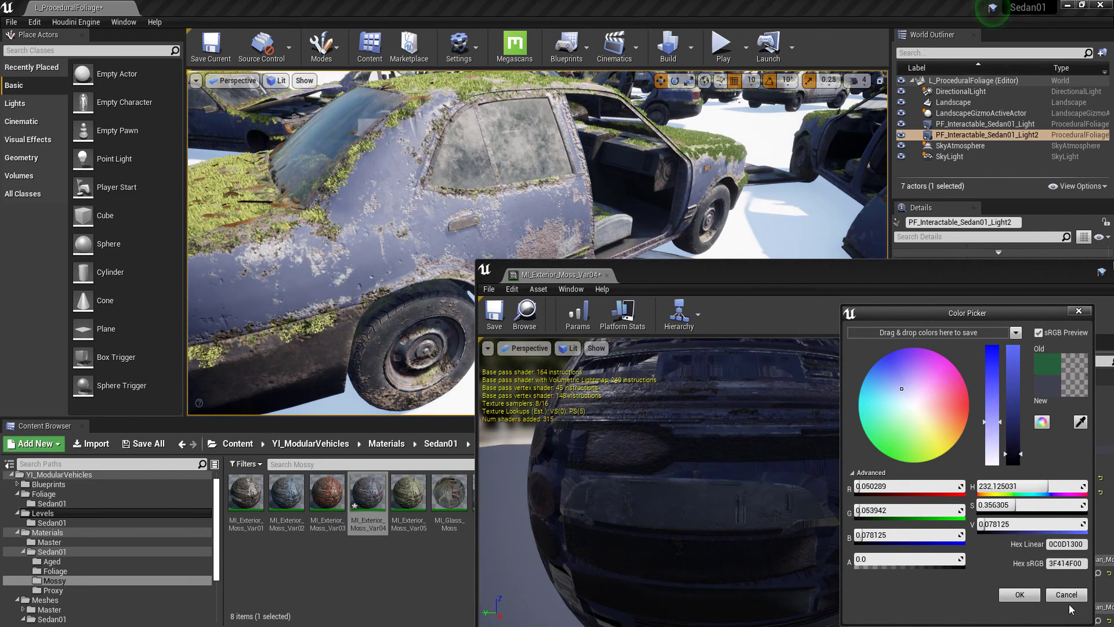
pyautogui.click(1017, 594)
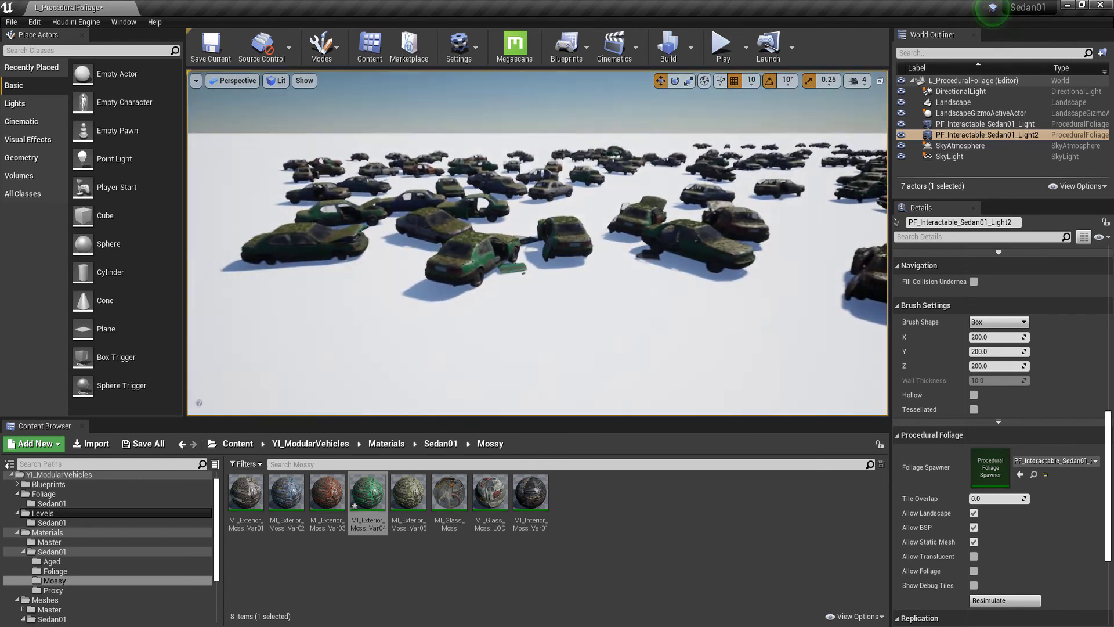
# - Load L_ProxyGeneration and browse the Foliage > Sedan01 spawner assets
pyautogui.click(51, 522)
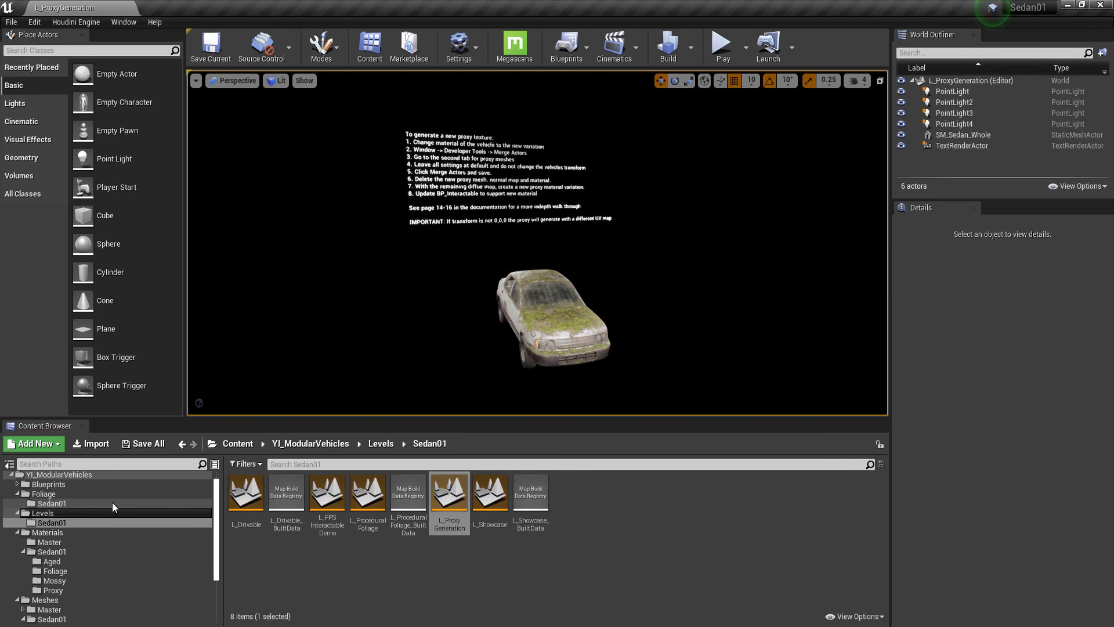
pyautogui.moveTo(73, 495)
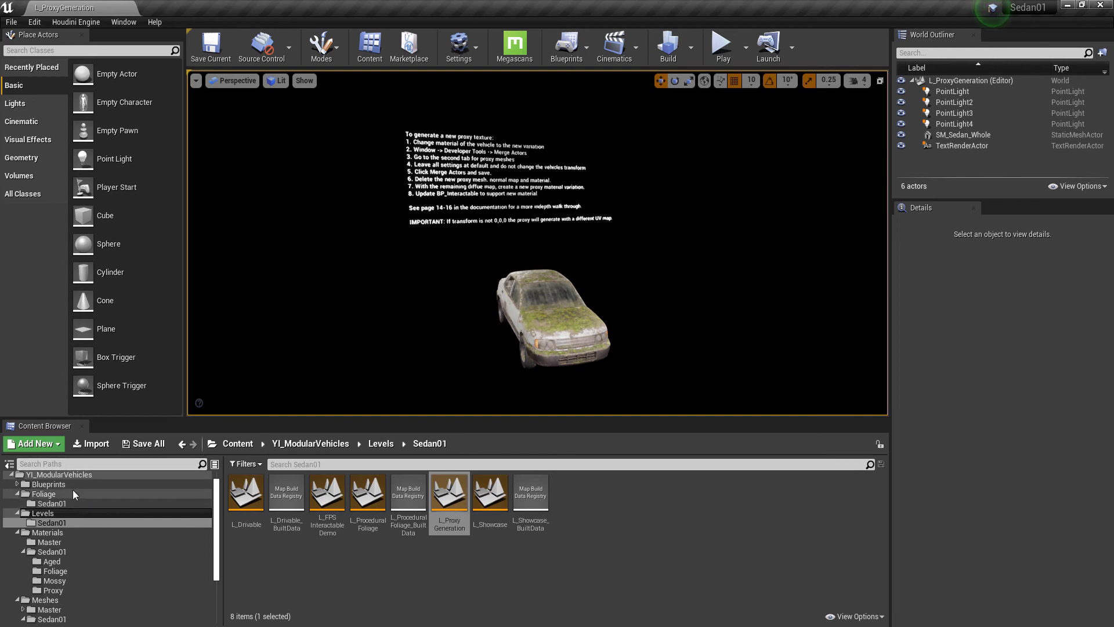
pyautogui.click(52, 503)
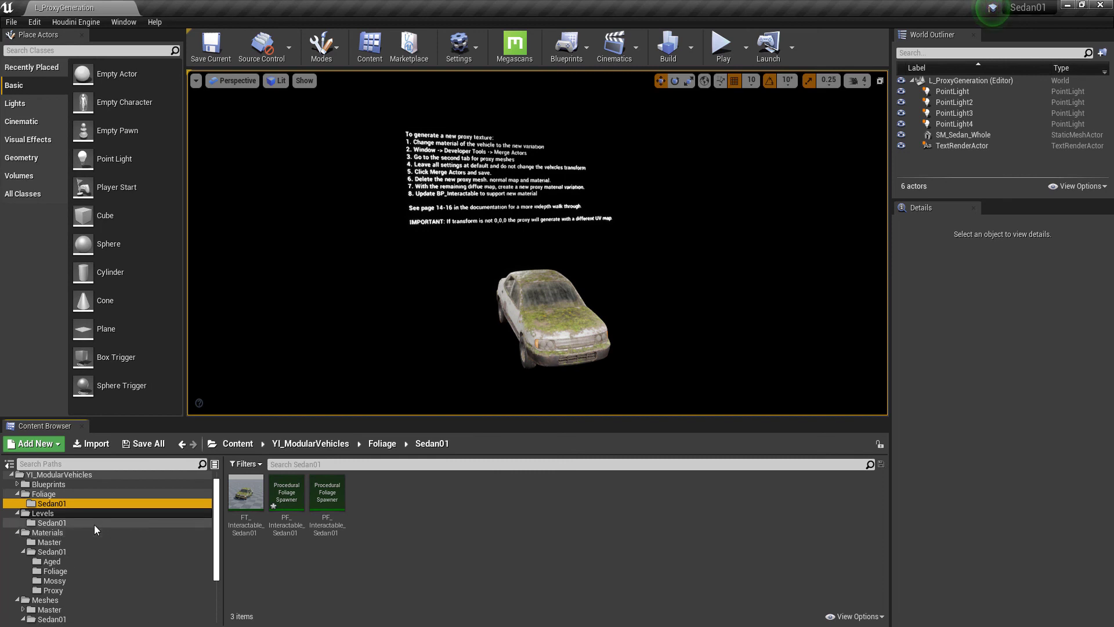
pyautogui.moveTo(113, 555)
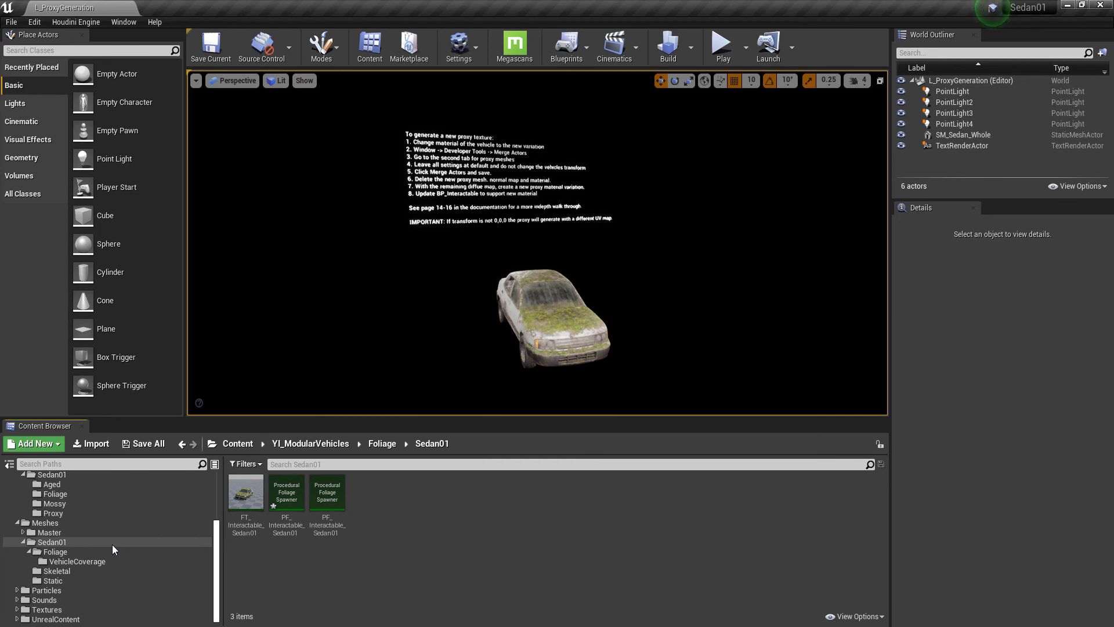
pyautogui.moveTo(118, 553)
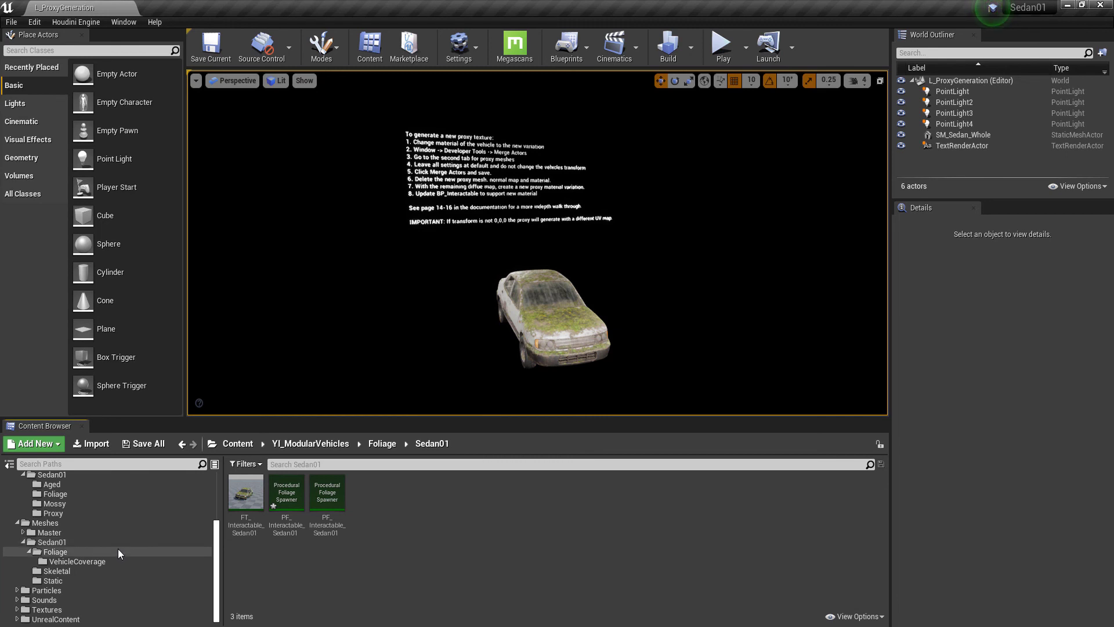